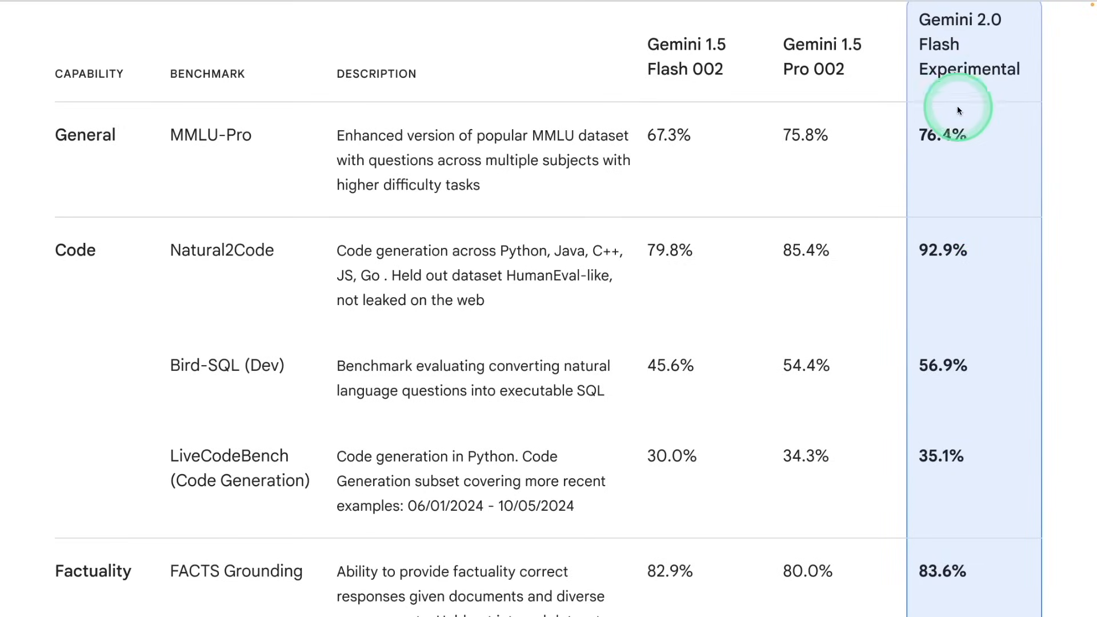
{"action": "mouse_move", "coordinate": [965, 411]}
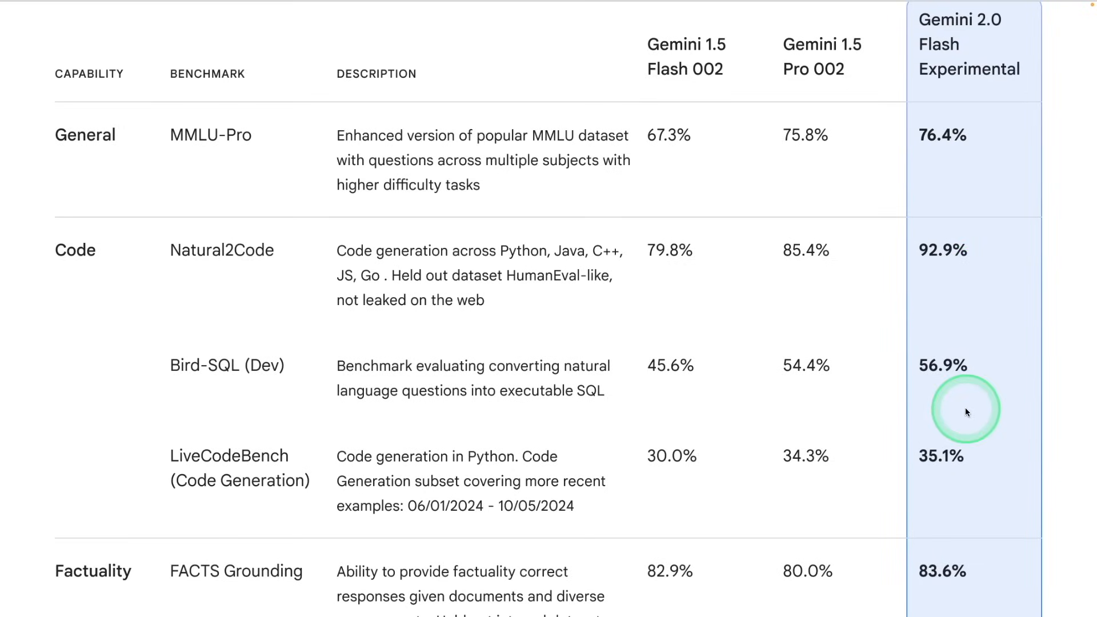
{"action": "mouse_move", "coordinate": [816, 32]}
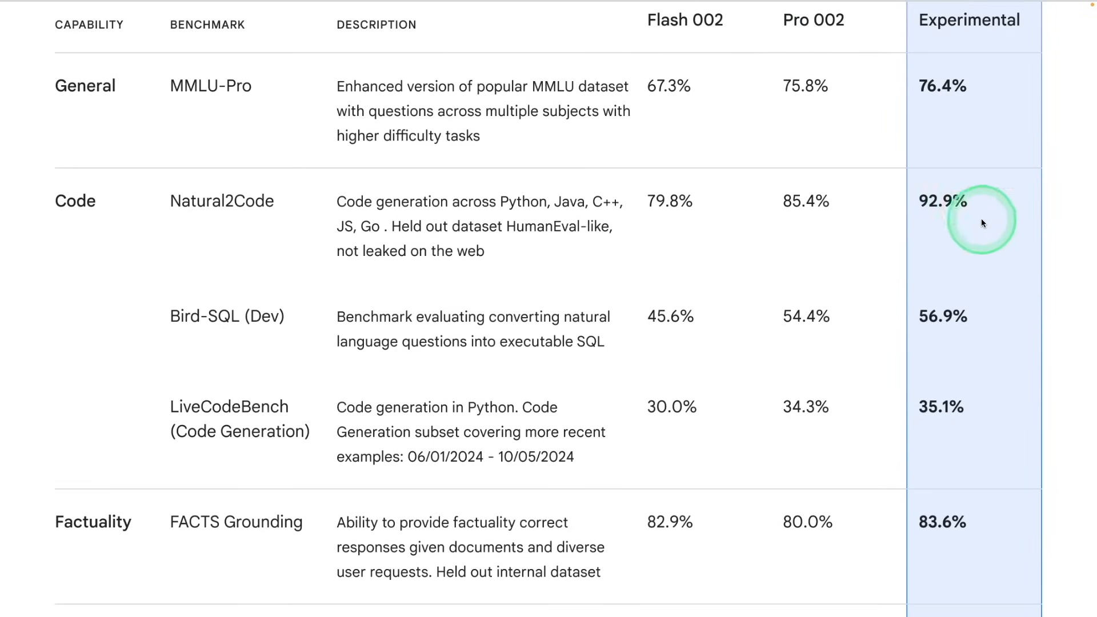
Open an AI Studio chat from the leaderboard and choose Gemini 2.0 Flash Experimental.
{"action": "scroll", "scroll_direction": "down", "scroll_amount": 3}
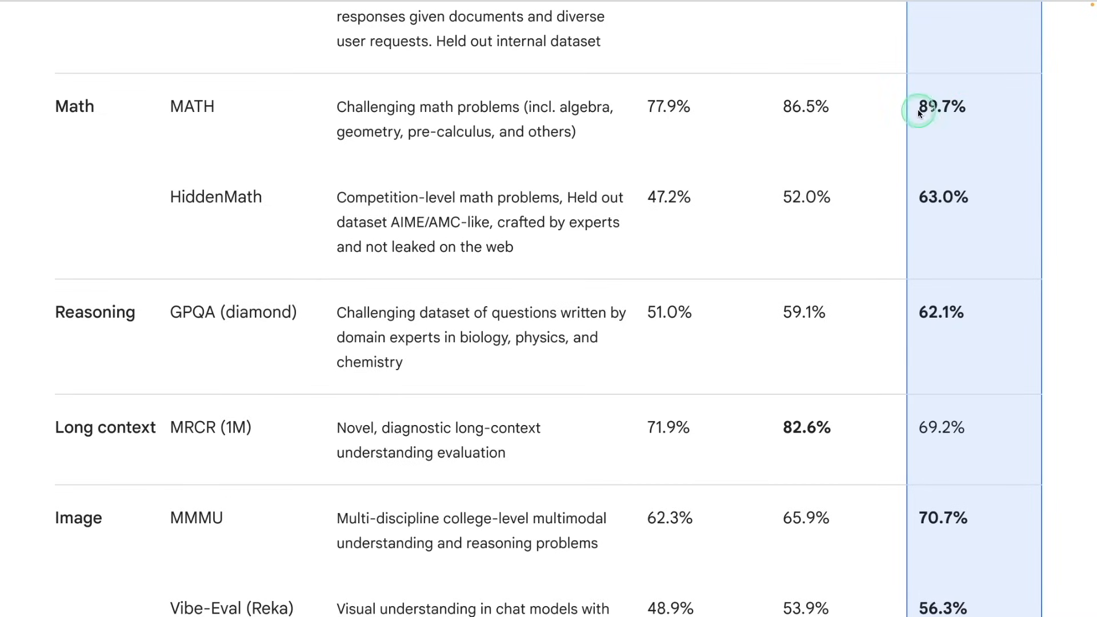
{"action": "scroll", "scroll_direction": "down", "scroll_amount": 3}
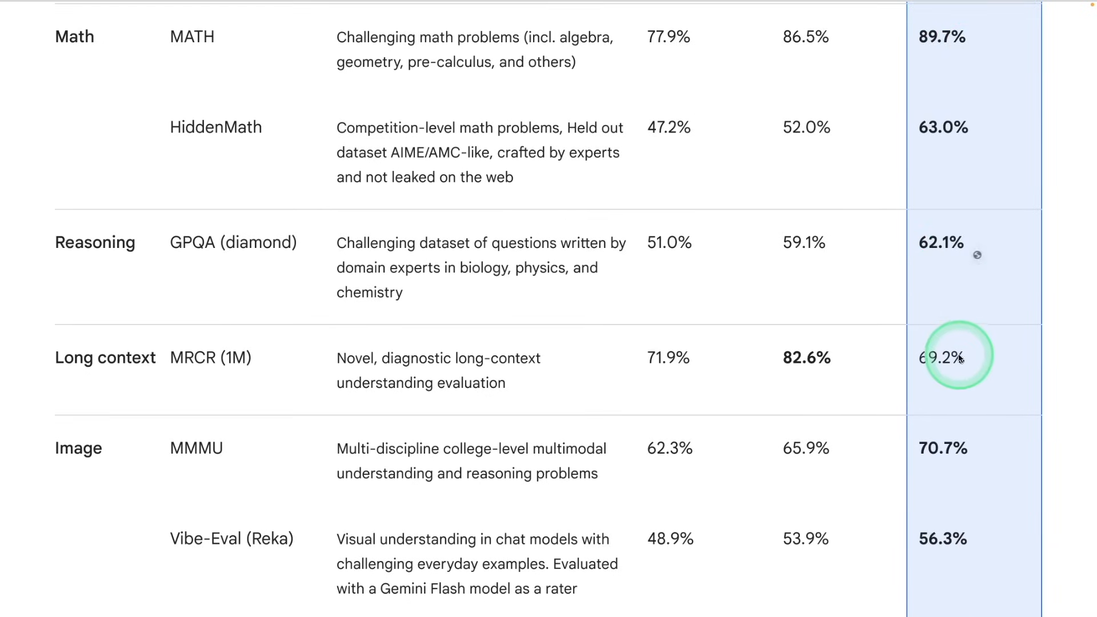
{"action": "scroll", "scroll_direction": "down", "scroll_amount": 3}
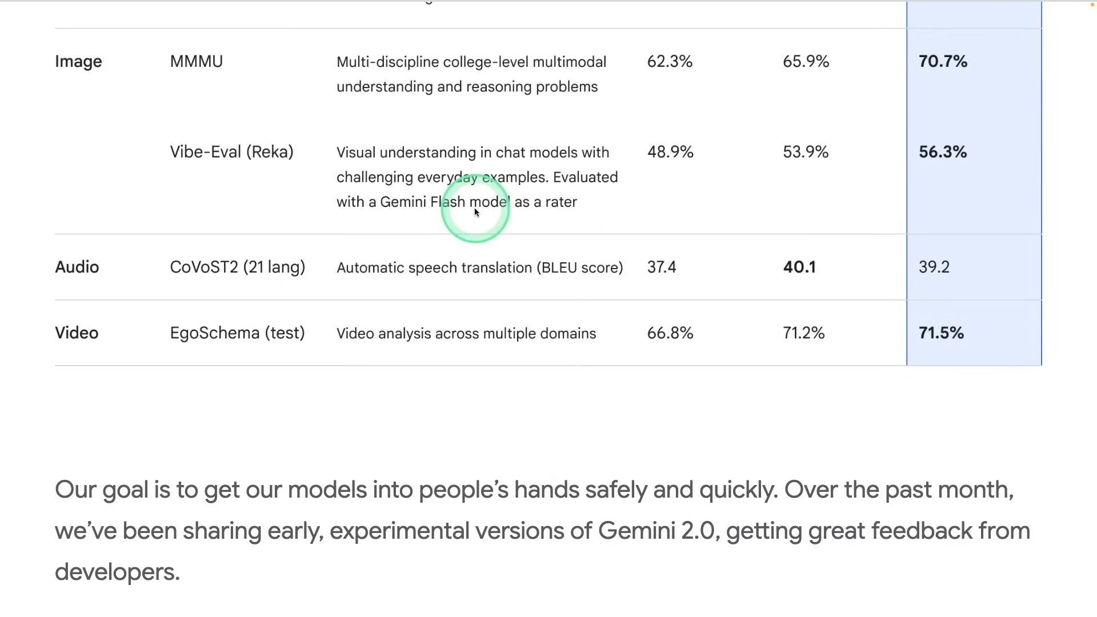
{"action": "mouse_move", "coordinate": [904, 206]}
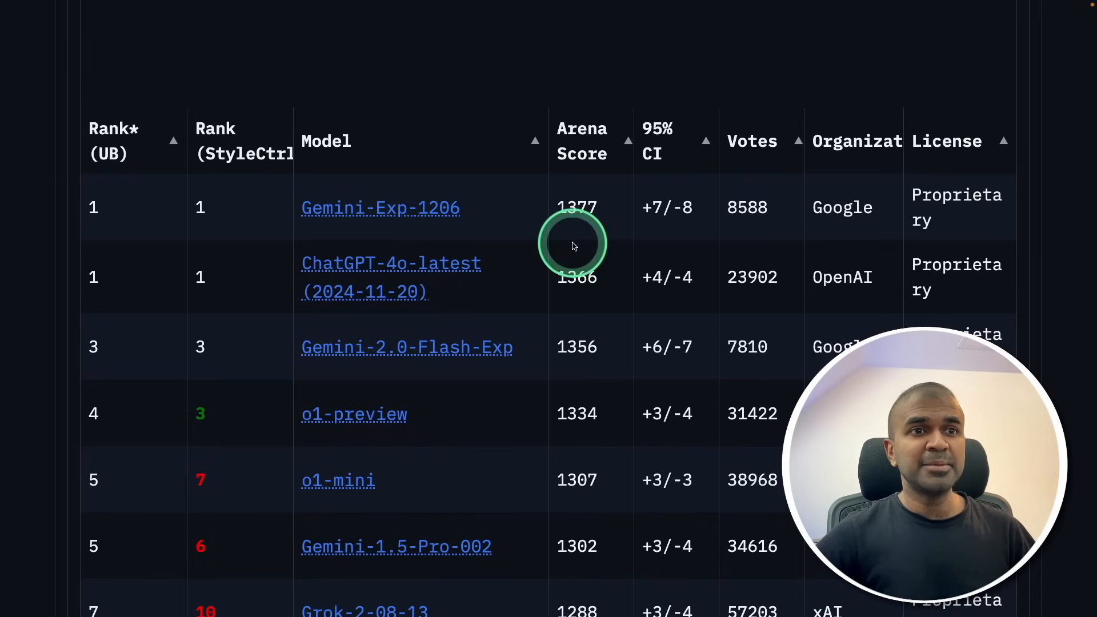
{"action": "mouse_move", "coordinate": [109, 349]}
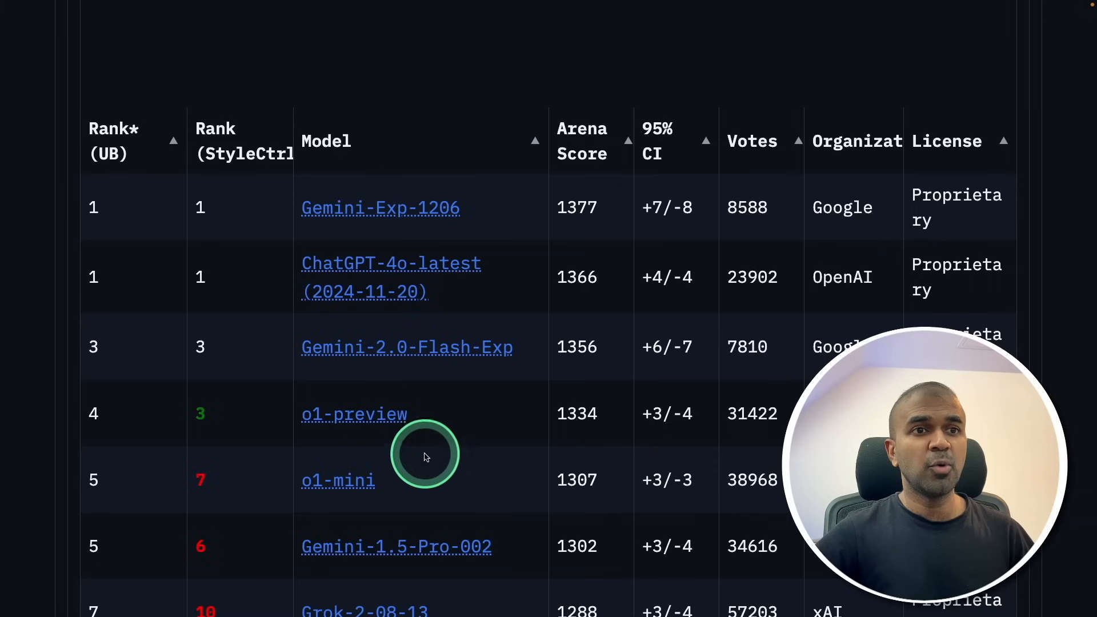
{"action": "mouse_move", "coordinate": [514, 210]}
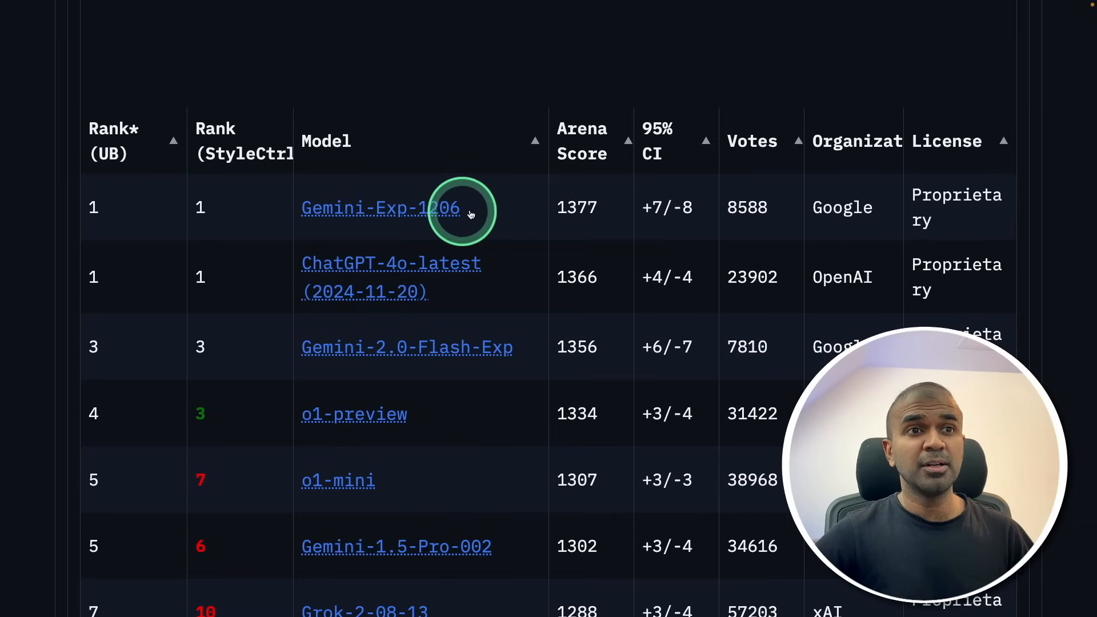
{"action": "mouse_move", "coordinate": [326, 208]}
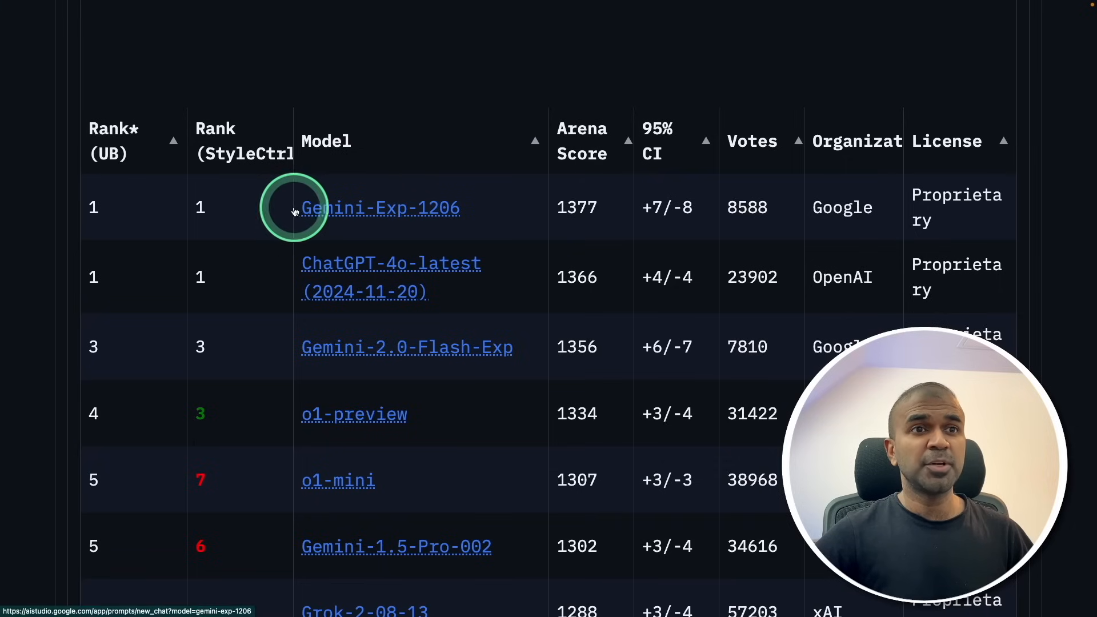
{"action": "mouse_move", "coordinate": [490, 324]}
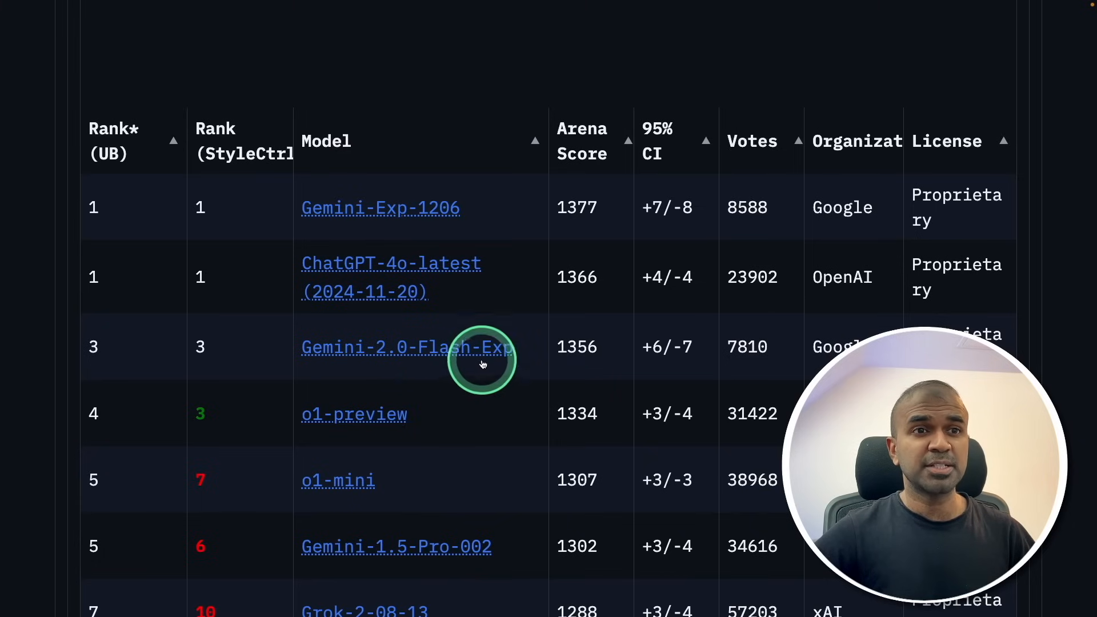
{"action": "left_click", "coordinate": [409, 347]}
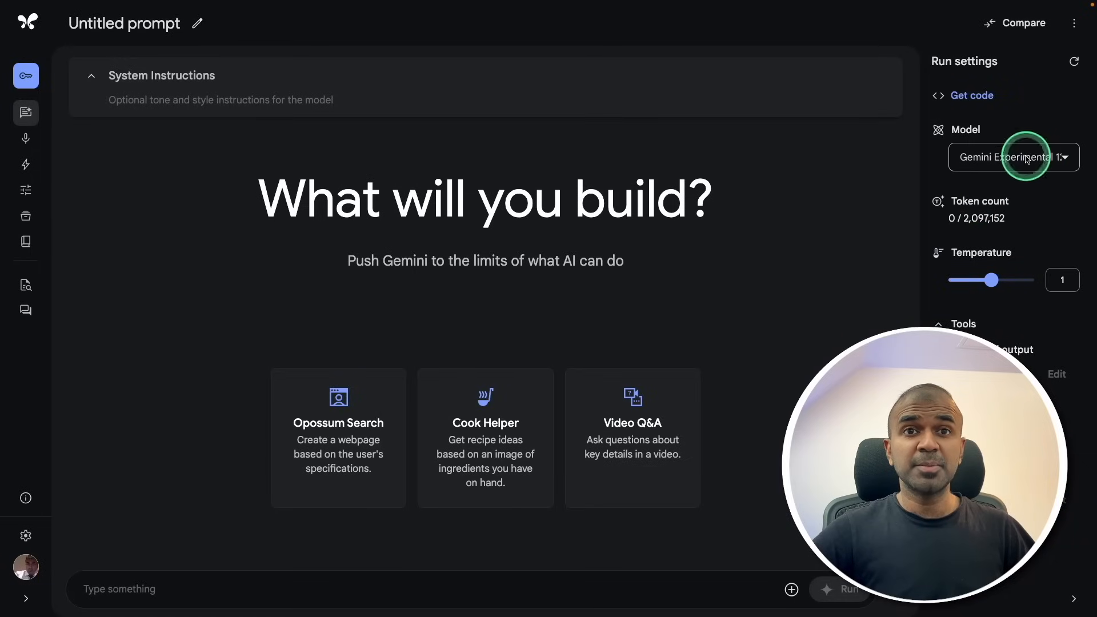
{"action": "left_click", "coordinate": [1012, 156]}
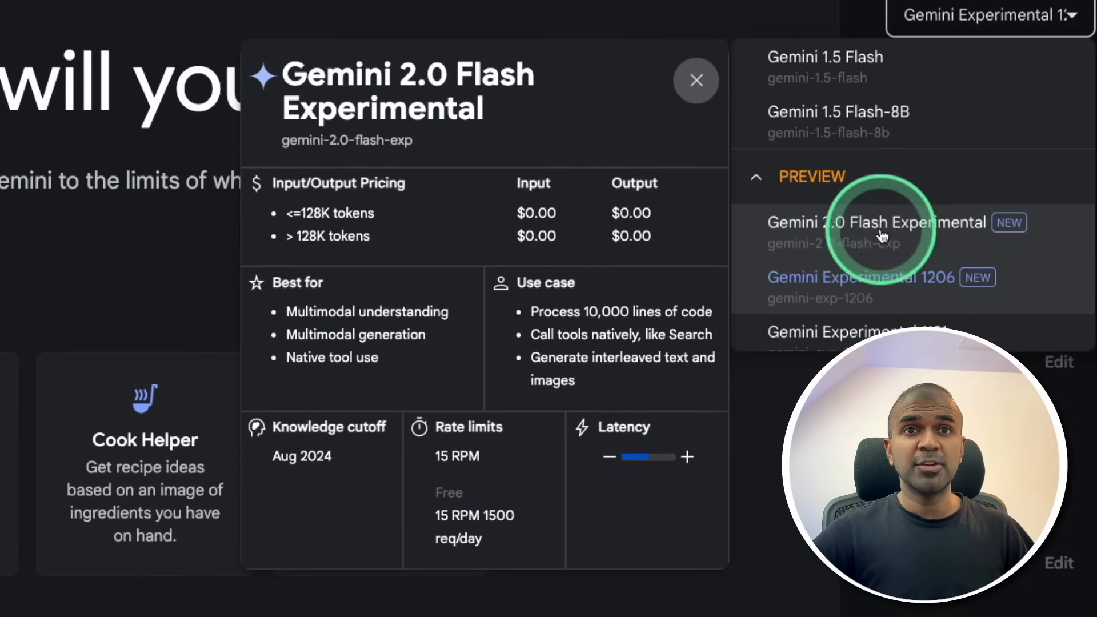
{"action": "left_click", "coordinate": [877, 222]}
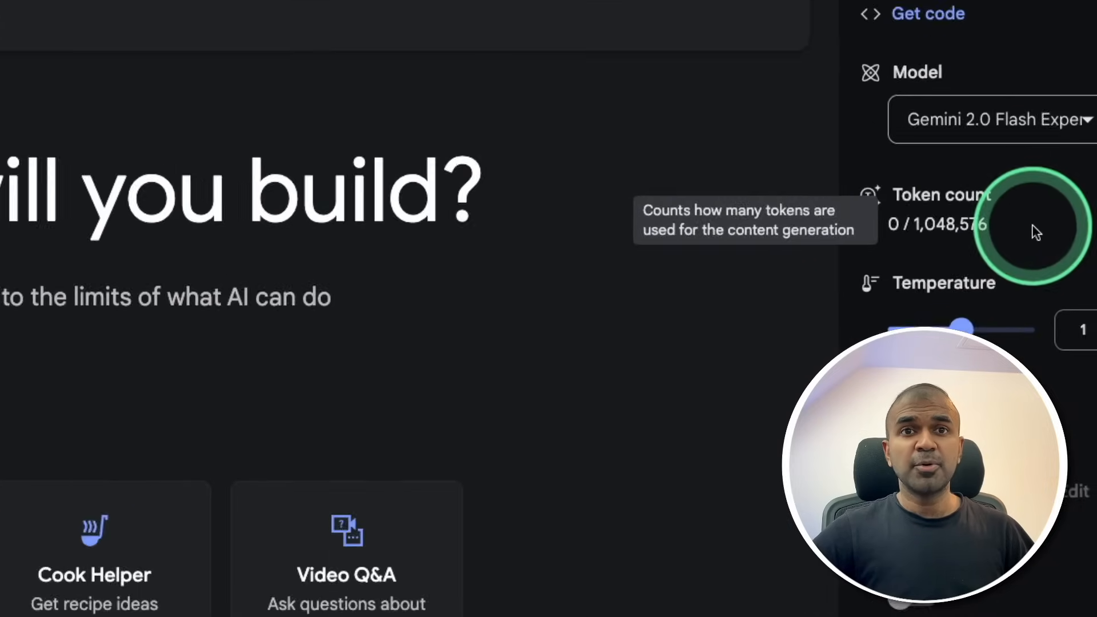
{"action": "scroll", "scroll_direction": "down", "scroll_amount": 3}
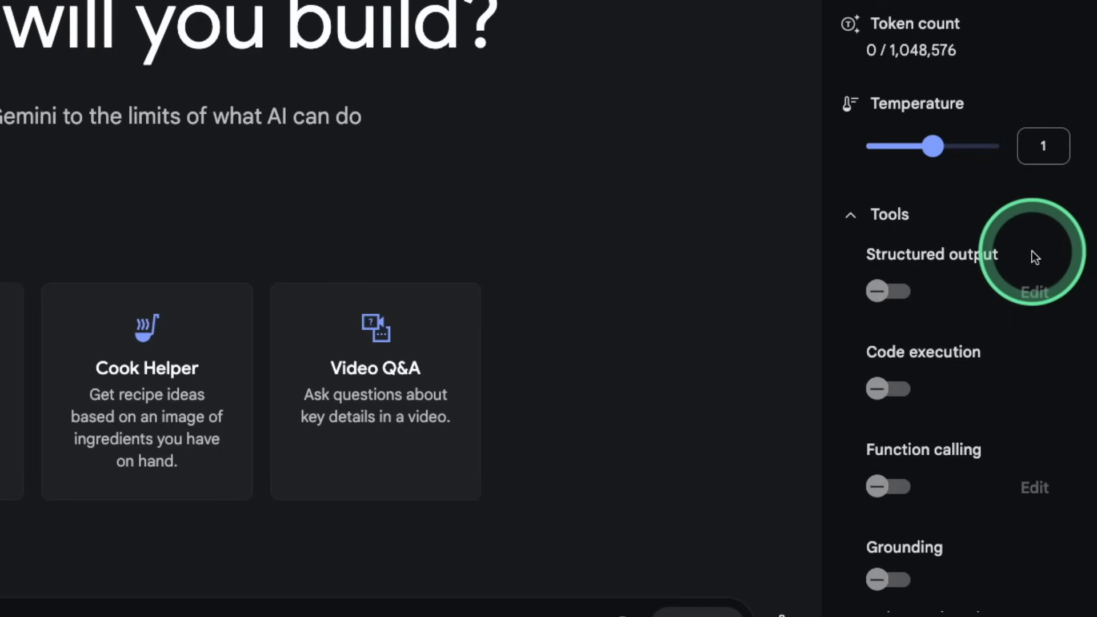
{"action": "mouse_move", "coordinate": [1020, 442]}
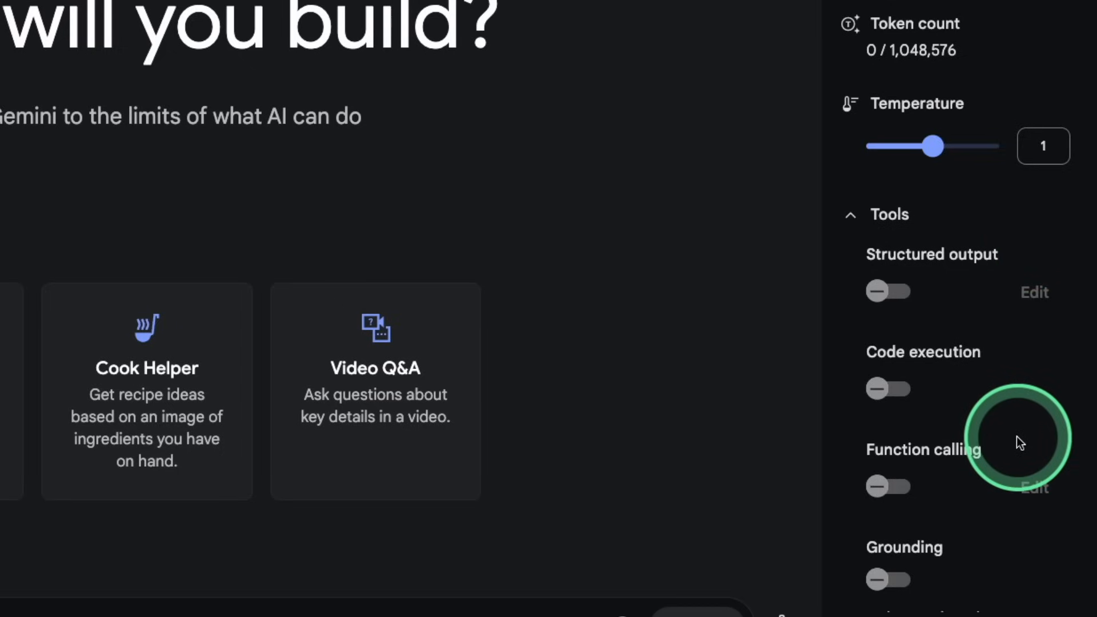
{"action": "mouse_move", "coordinate": [1039, 413]}
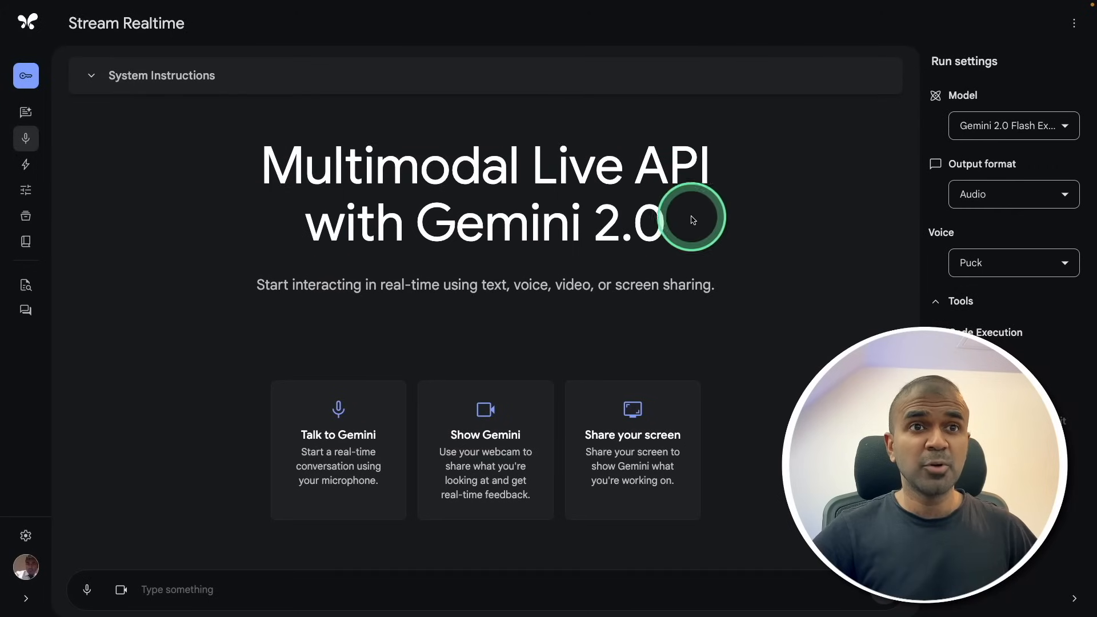
{"action": "mouse_move", "coordinate": [618, 275]}
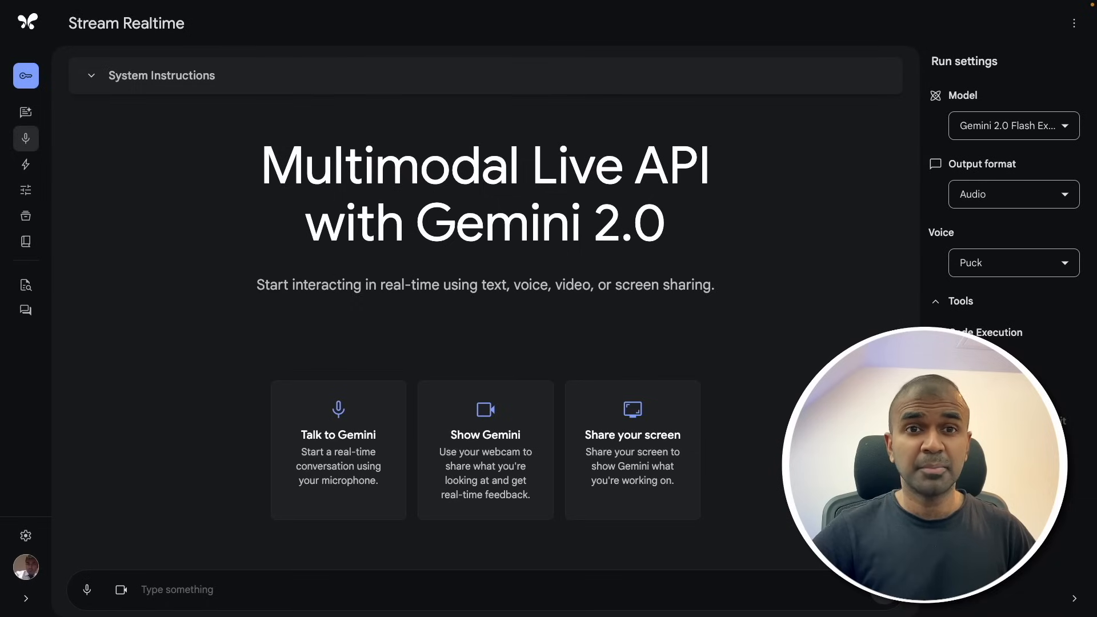
Launch the Talk to Gemini microphone session on the Stream Realtime page.
{"action": "left_click", "coordinate": [338, 450]}
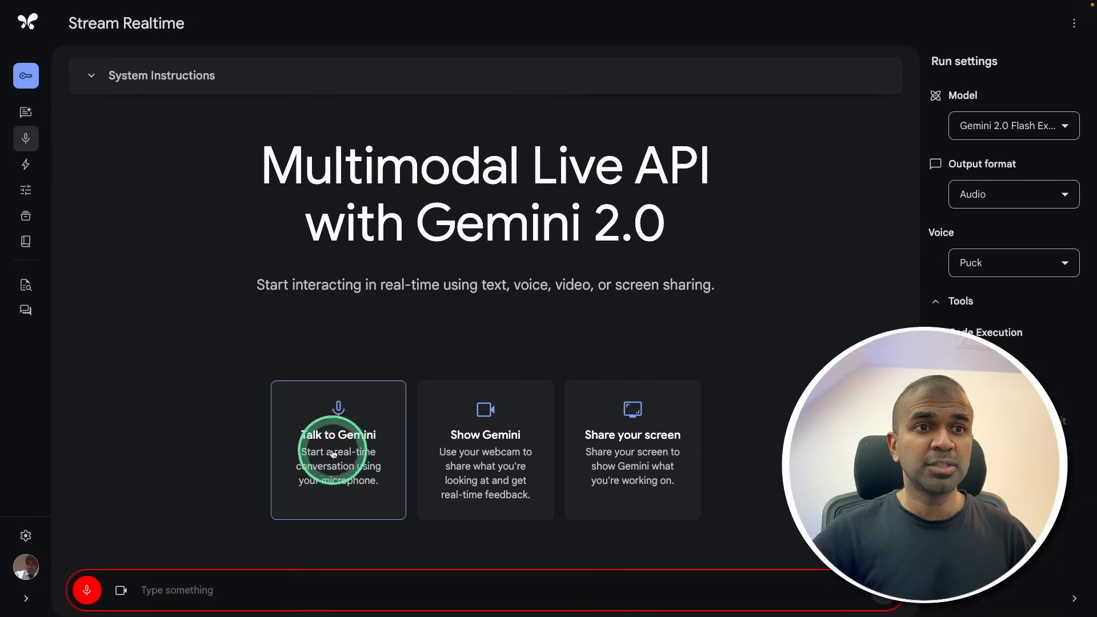
{"action": "left_click", "coordinate": [338, 449]}
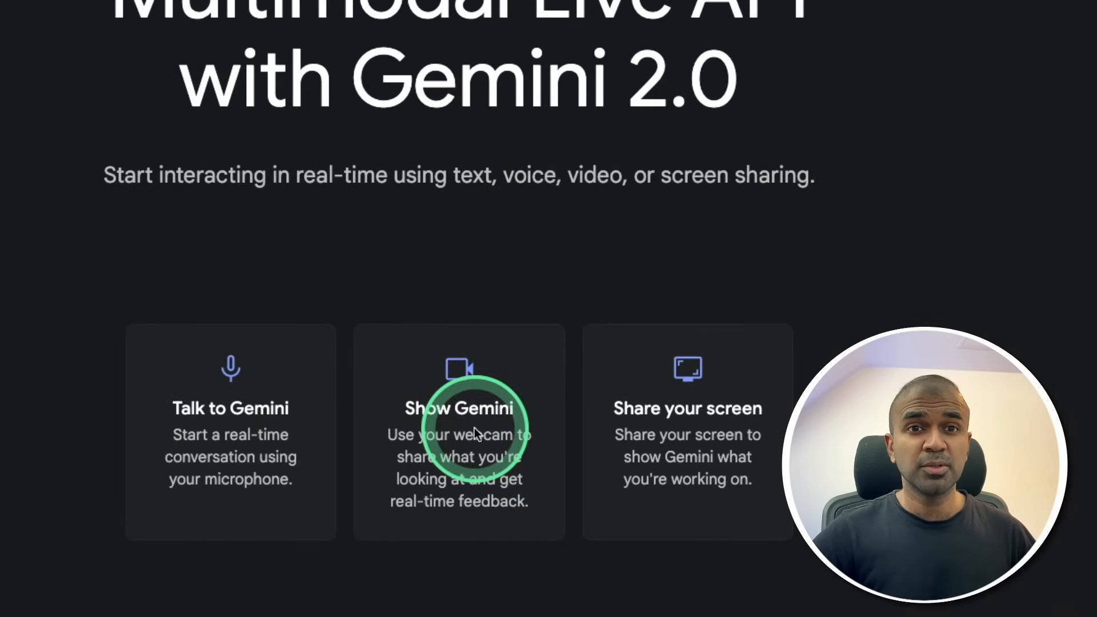
Start the Show Gemini webcam stream so Gemini describes objects held up.
{"action": "left_click", "coordinate": [459, 431]}
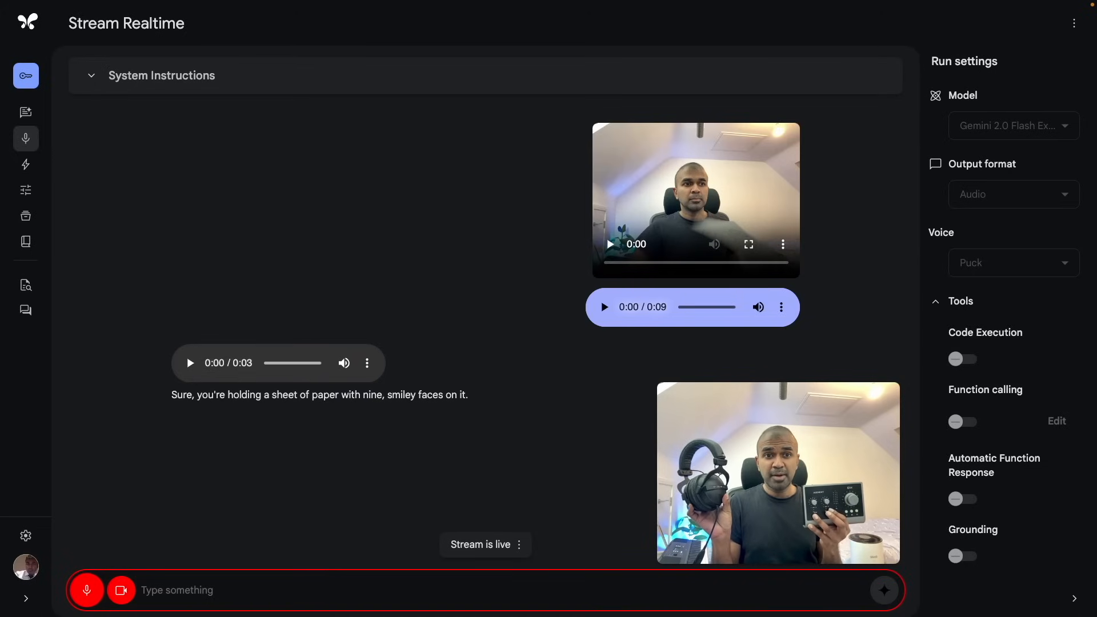
{"action": "scroll", "scroll_direction": "down", "scroll_amount": 3}
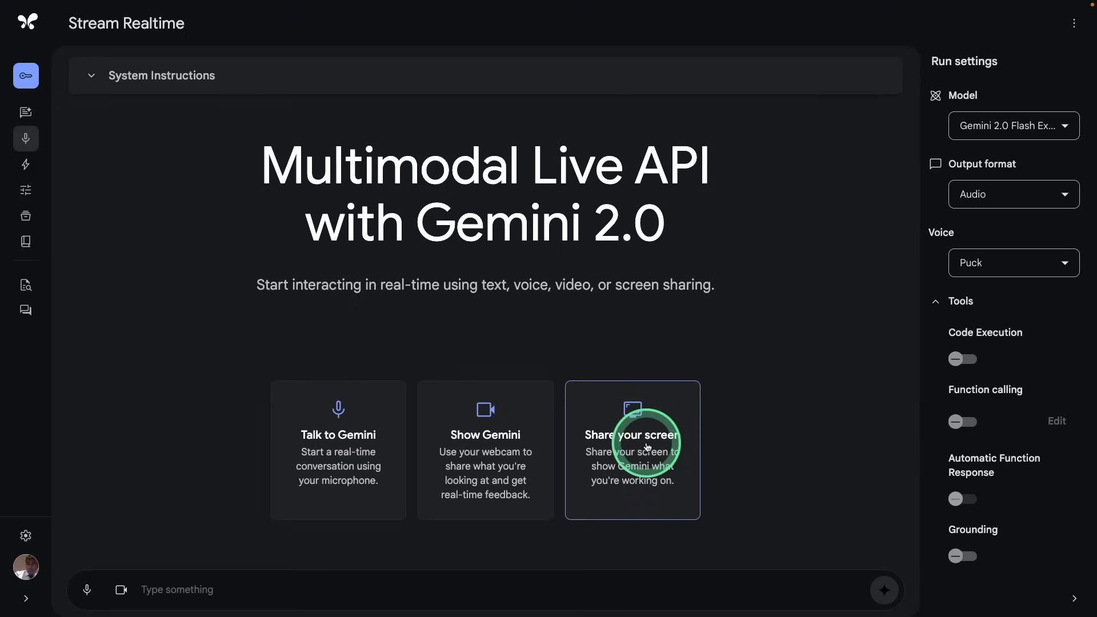
Share the Docker Desktop window with Gemini and focus its Exec terminal.
{"action": "left_click", "coordinate": [632, 450]}
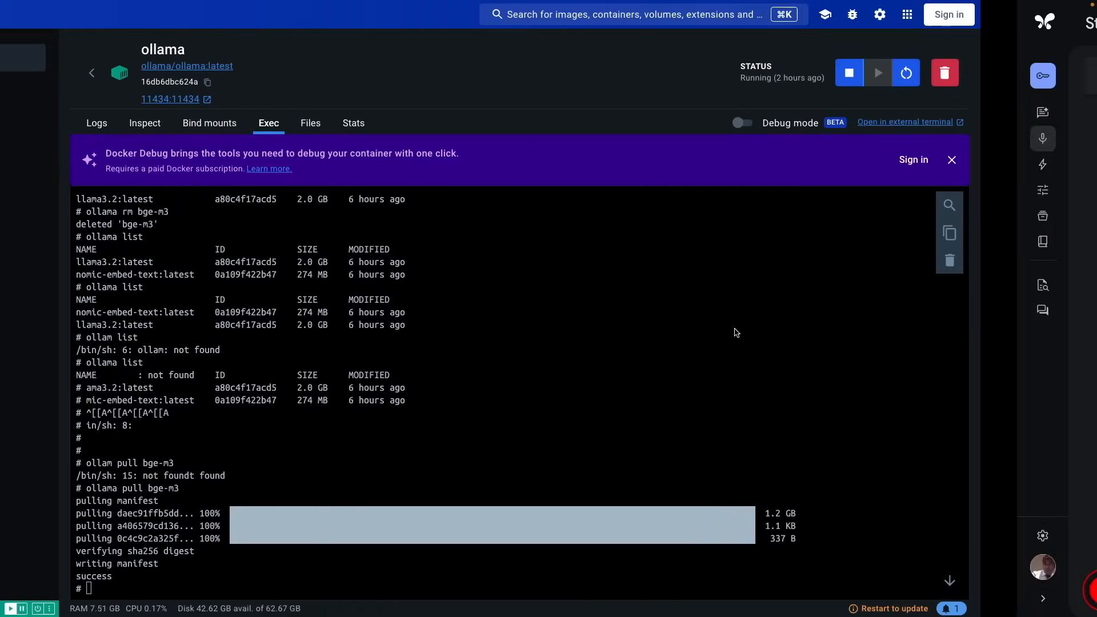
{"action": "left_click", "coordinate": [734, 329]}
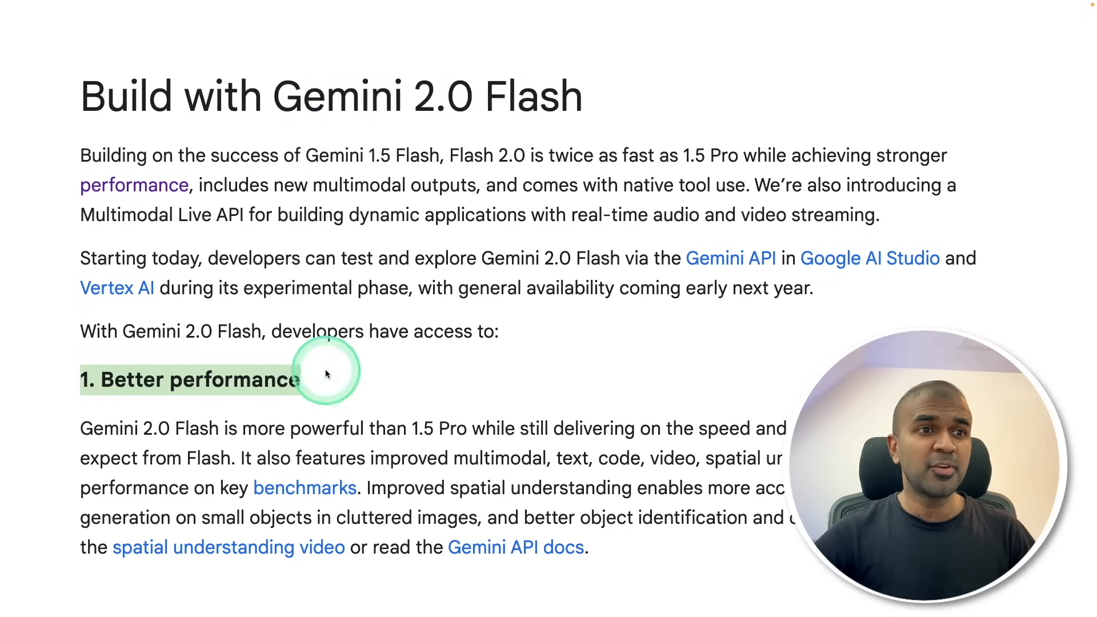
{"action": "scroll", "scroll_direction": "down", "scroll_amount": 3}
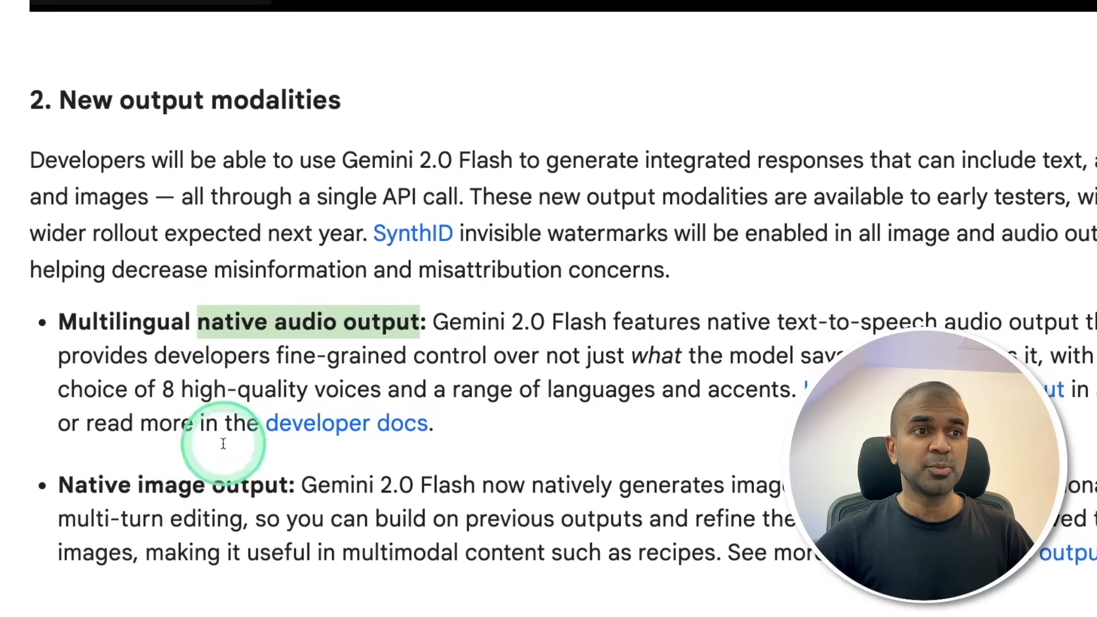
{"action": "scroll", "scroll_direction": "down", "scroll_amount": 3}
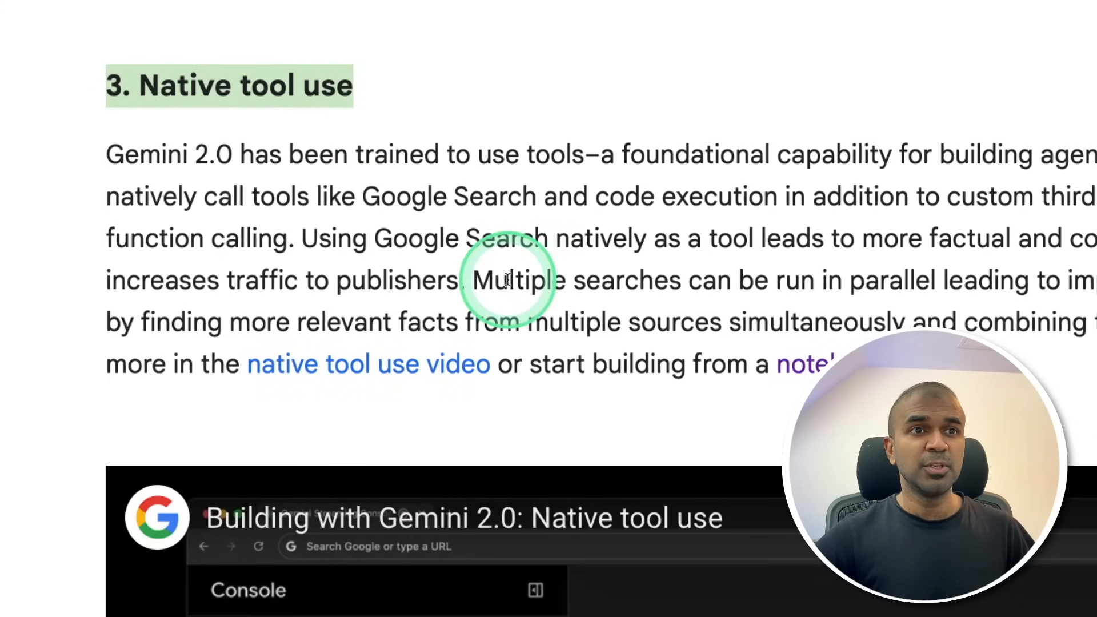
{"action": "scroll", "scroll_direction": "up", "scroll_amount": 3}
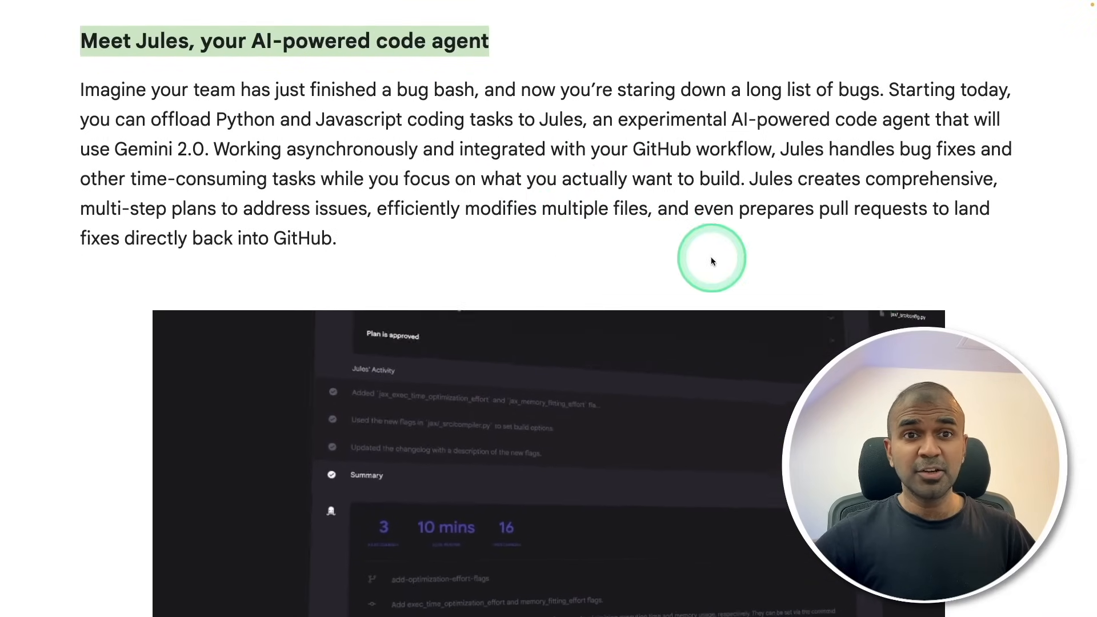
{"action": "scroll", "scroll_direction": "down", "scroll_amount": 3}
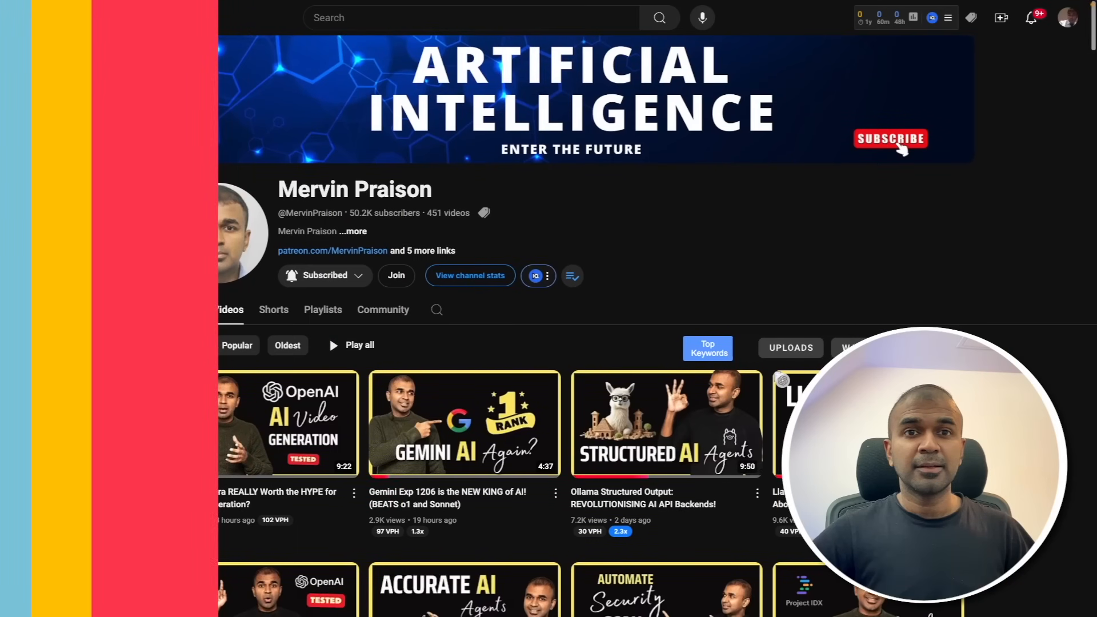
Scroll the channel page to reach the Fine-Tune Llama 3.2 Vision video.
{"action": "scroll", "scroll_direction": "down", "scroll_amount": 3}
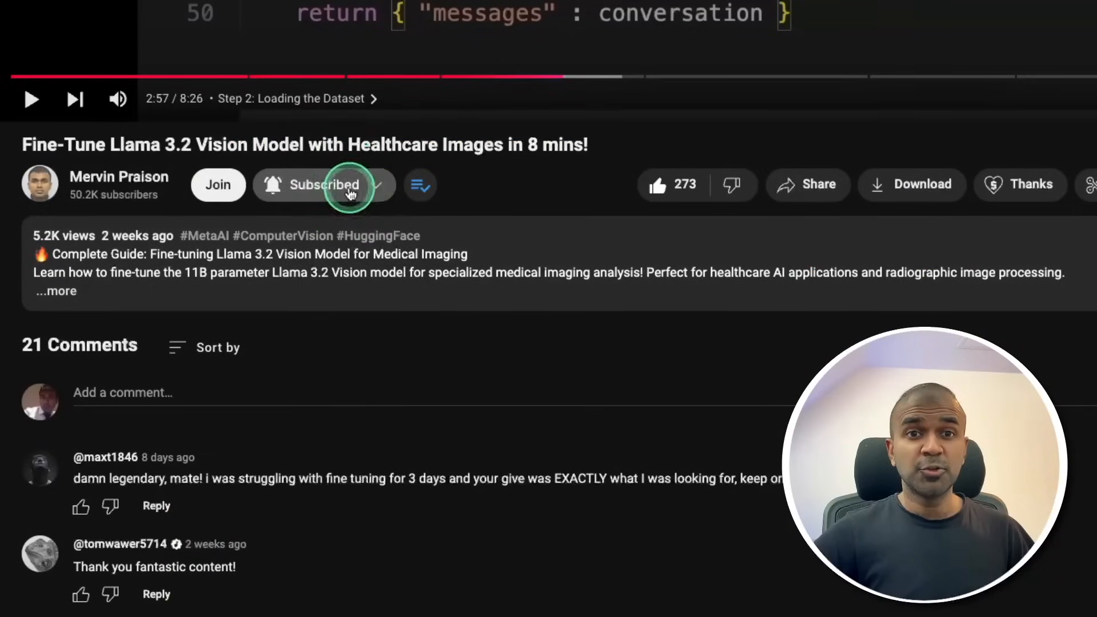
{"action": "mouse_move", "coordinate": [604, 192]}
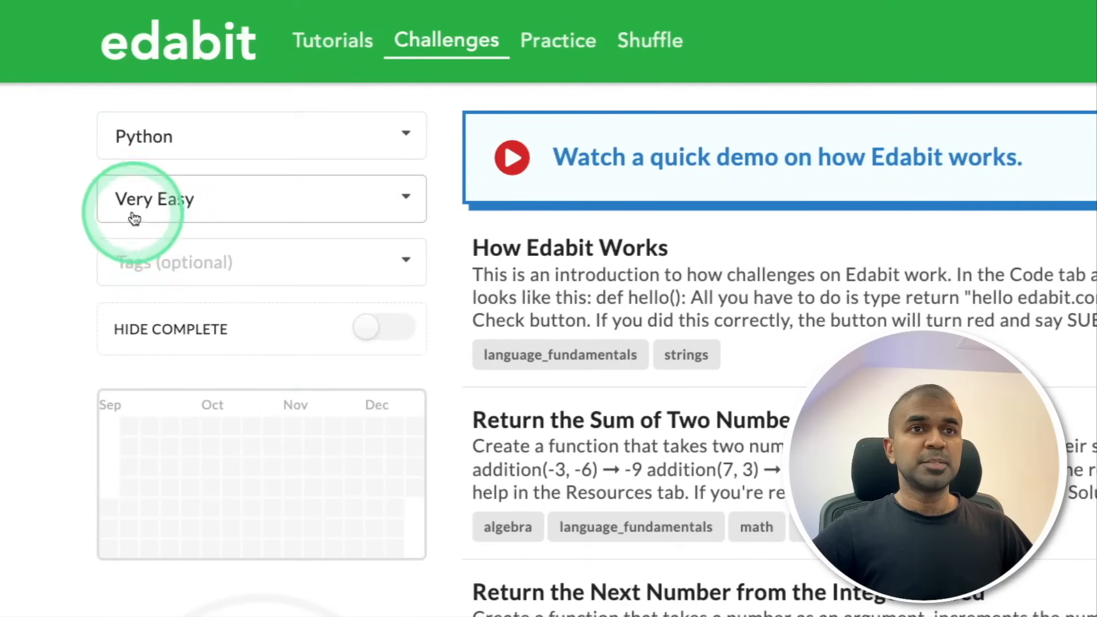
{"action": "mouse_move", "coordinate": [184, 164]}
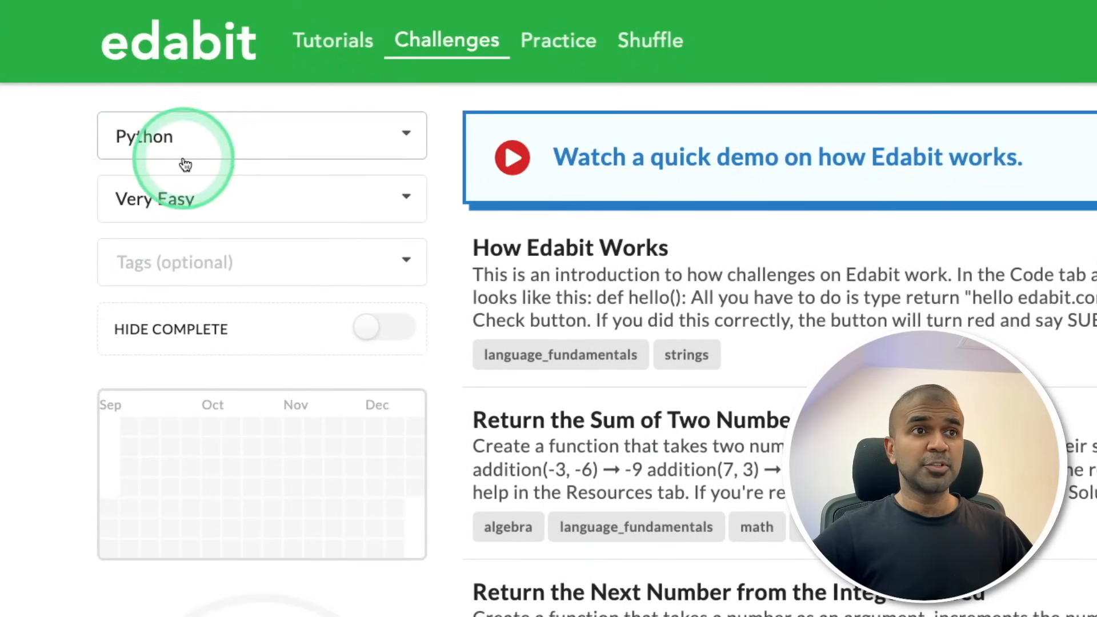
Filter Edabit's challenge list and scroll to the ECG Sequence Index challenge.
{"action": "left_click", "coordinate": [260, 199]}
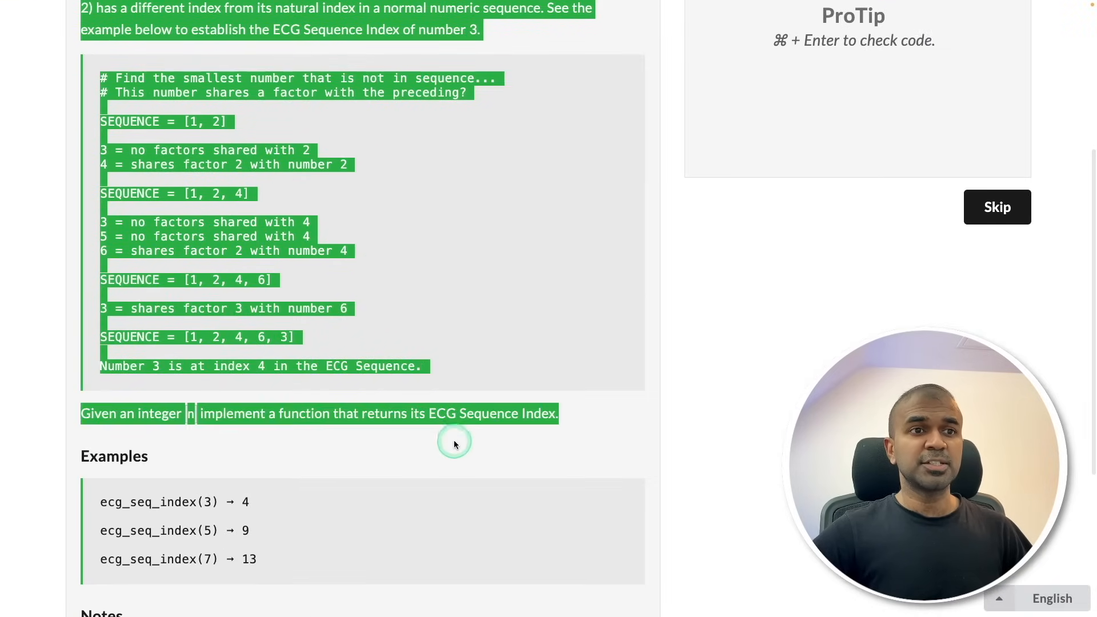
{"action": "scroll", "scroll_direction": "down", "scroll_amount": 3}
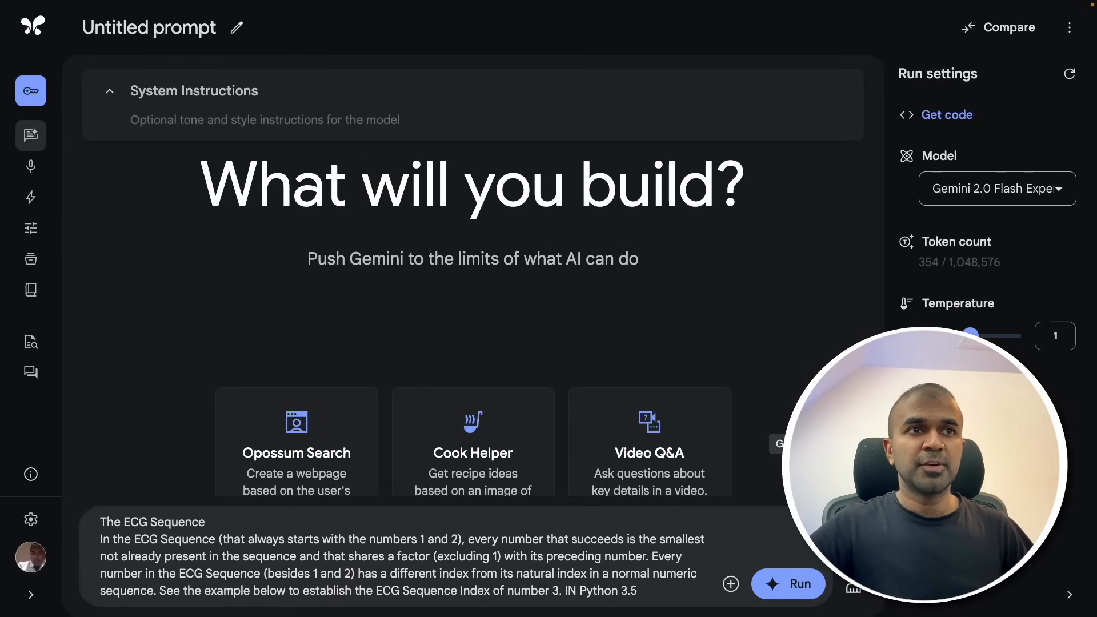
Run the ECG problem in Gemini and check its Python code on Edabit.
{"action": "left_click", "coordinate": [788, 583]}
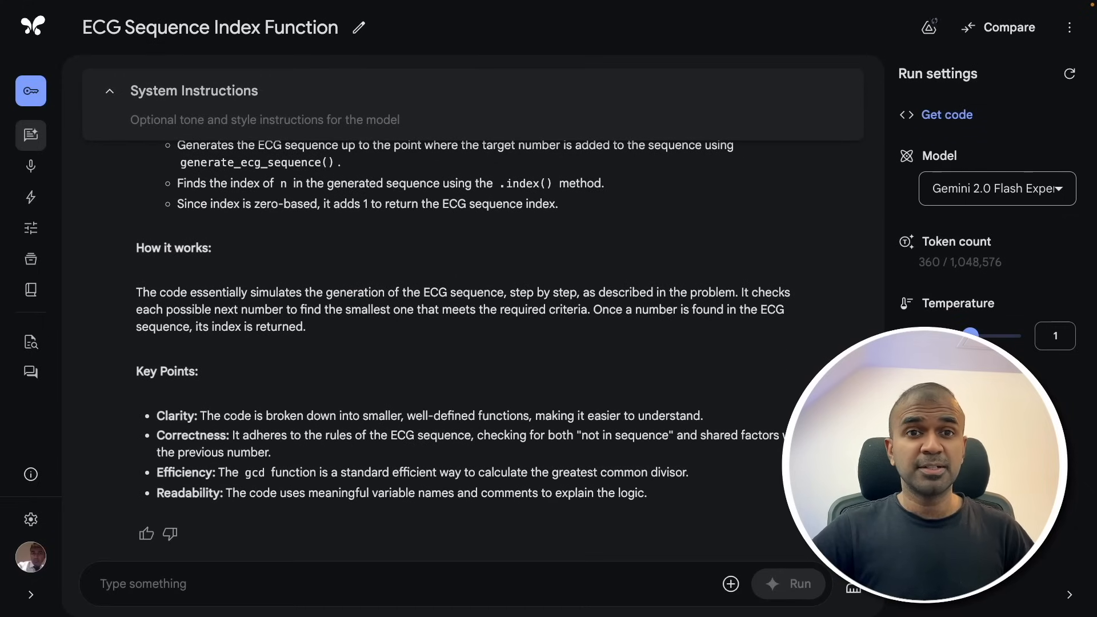
{"action": "left_click", "coordinate": [456, 321]}
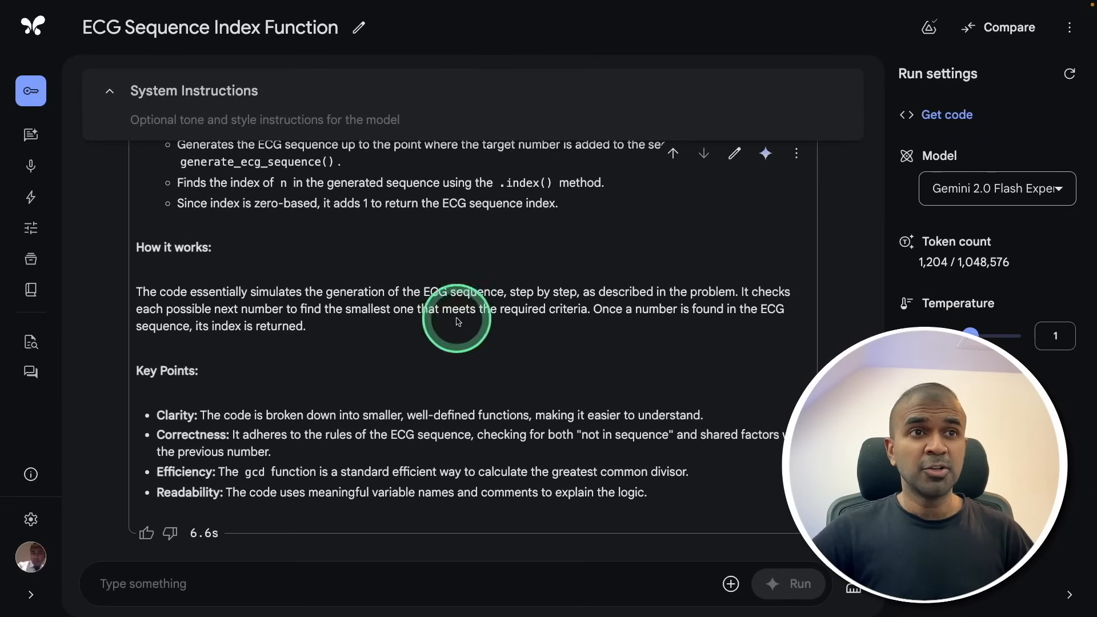
{"action": "scroll", "scroll_direction": "up", "scroll_amount": 3}
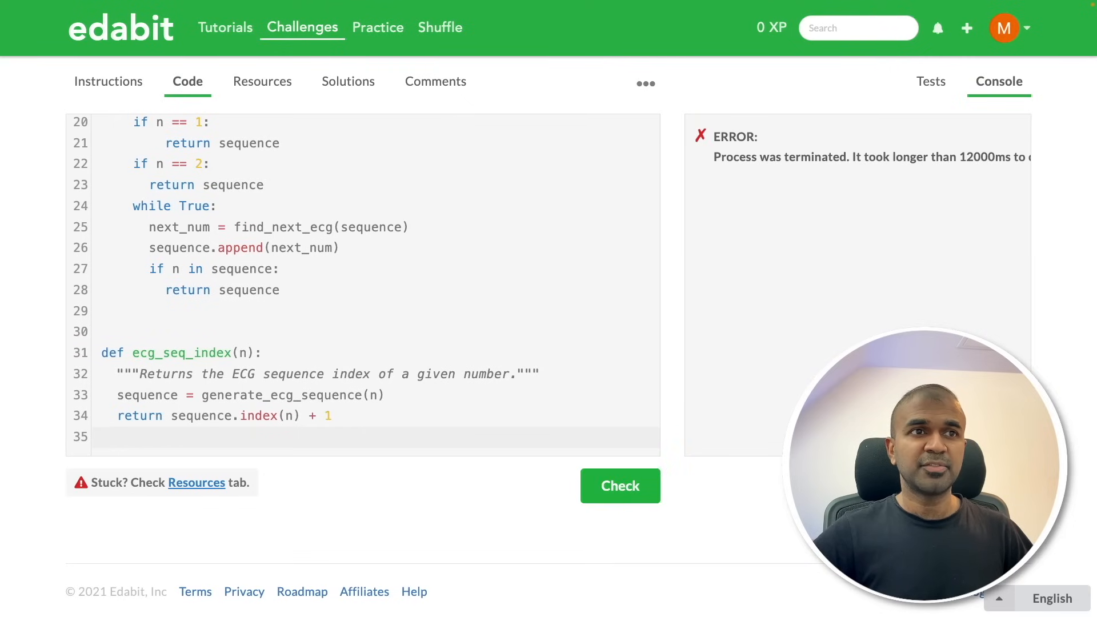
{"action": "scroll", "scroll_direction": "up", "scroll_amount": 3}
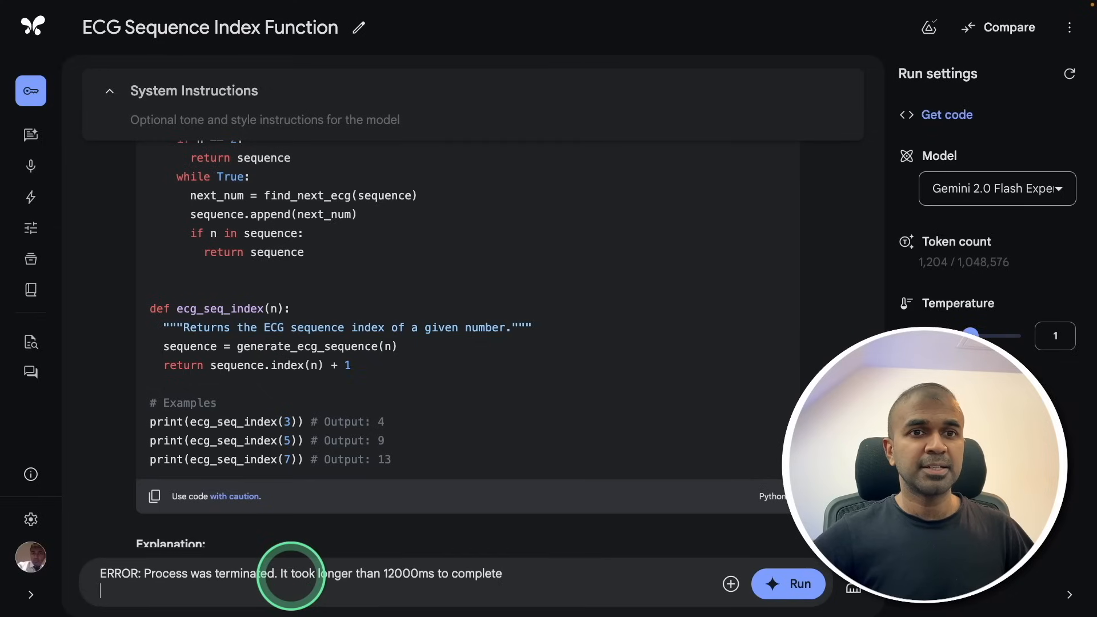
Send the timeout error to Gemini and check the revised ECG code on Edabit.
{"action": "left_click", "coordinate": [789, 584]}
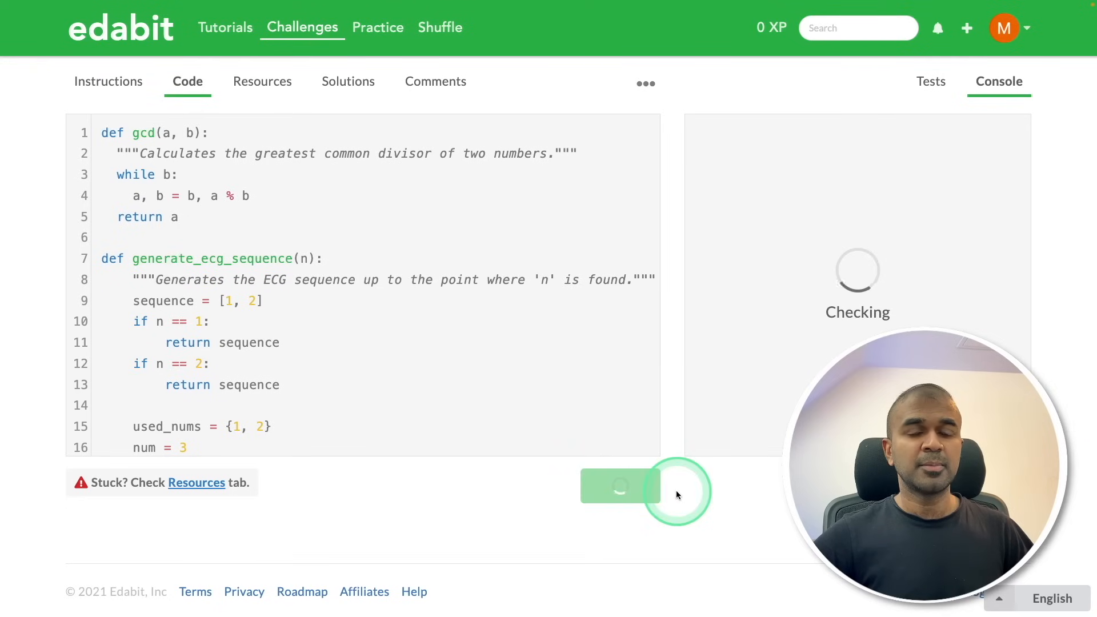
{"action": "left_click", "coordinate": [619, 486]}
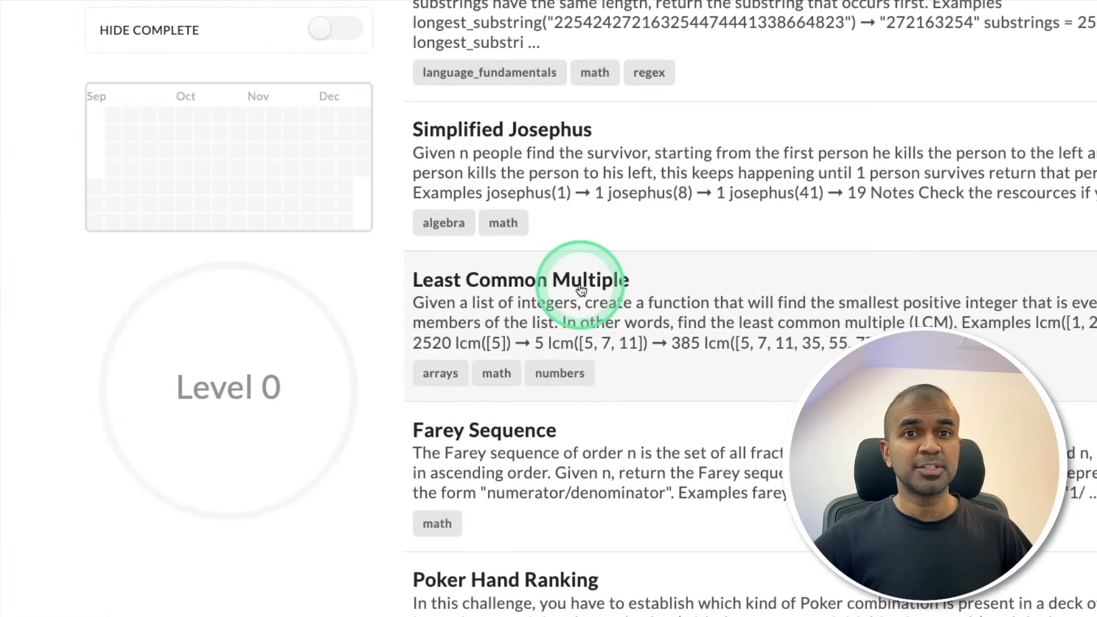
Open Least Common Multiple and check Gemini's LCM code against its tests.
{"action": "left_click", "coordinate": [520, 278]}
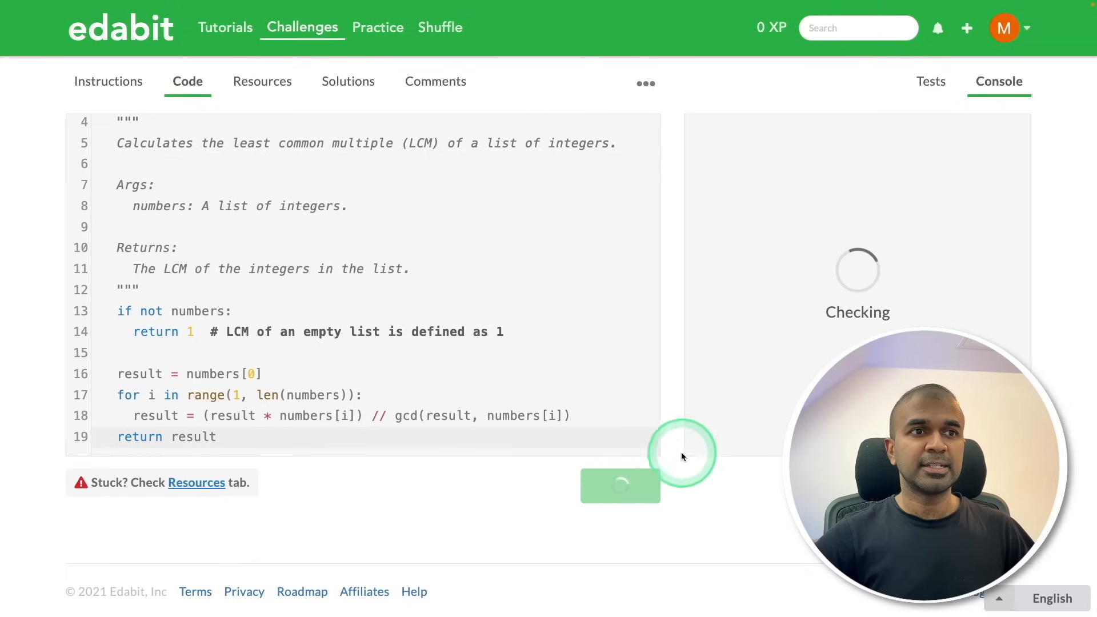
{"action": "left_click", "coordinate": [619, 485]}
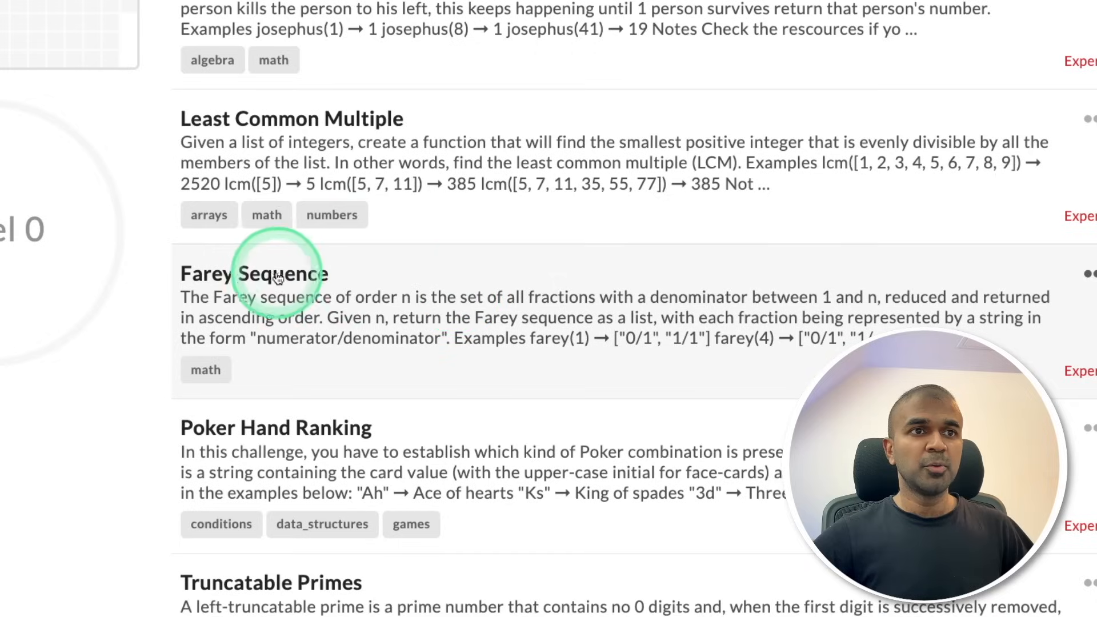
Check Gemini's Farey Sequence code on Edabit and send the SyntaxError back to Gemini.
{"action": "left_click", "coordinate": [254, 273]}
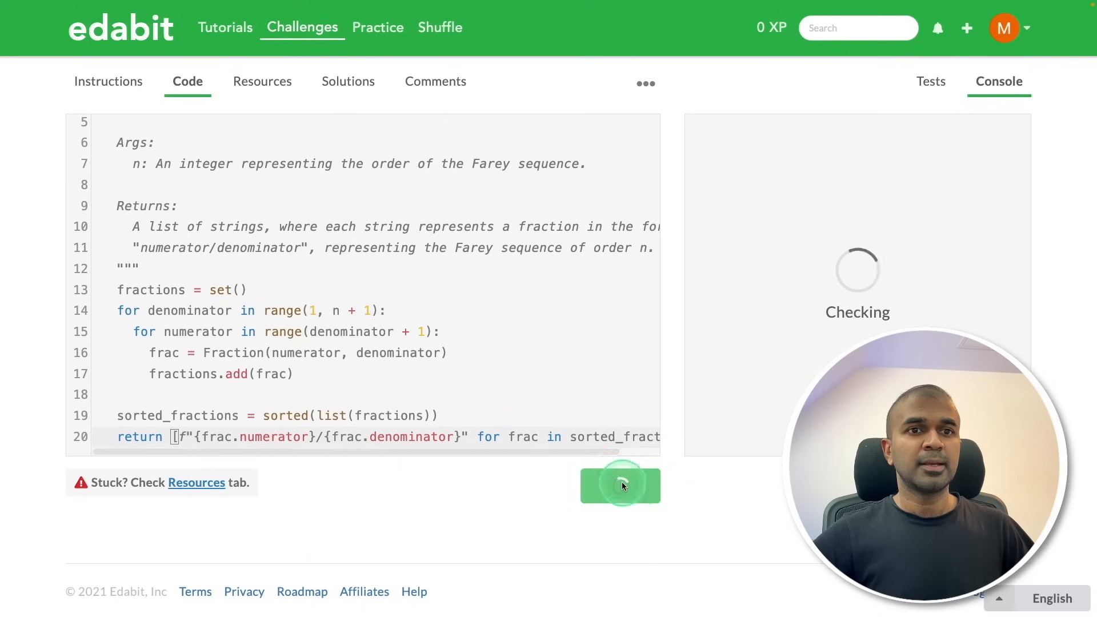
{"action": "left_click", "coordinate": [620, 486]}
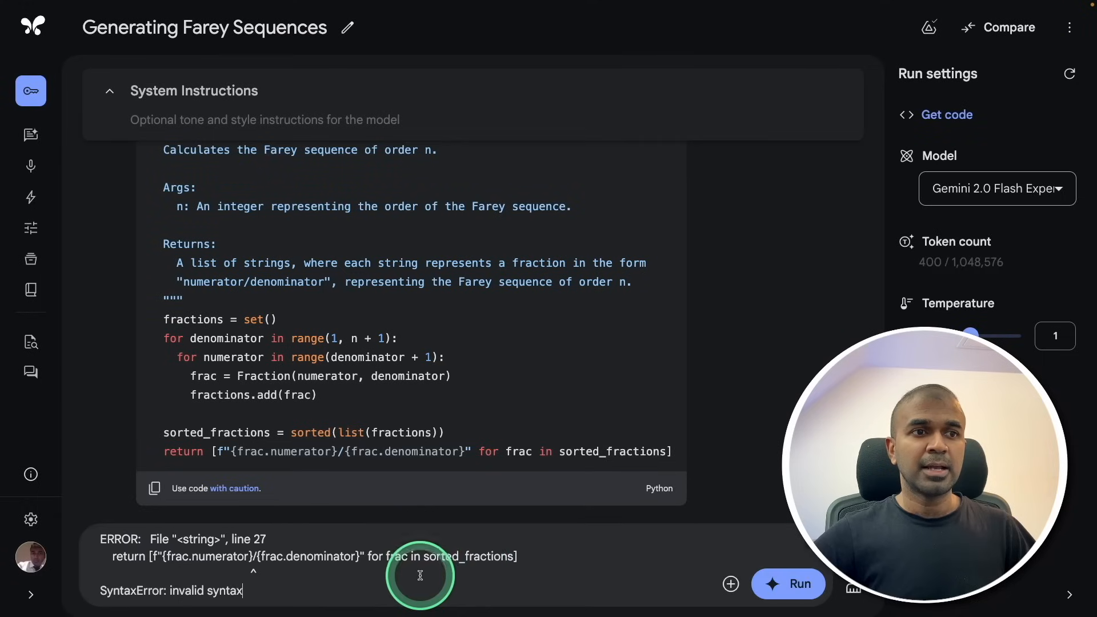
{"action": "left_click", "coordinate": [787, 583]}
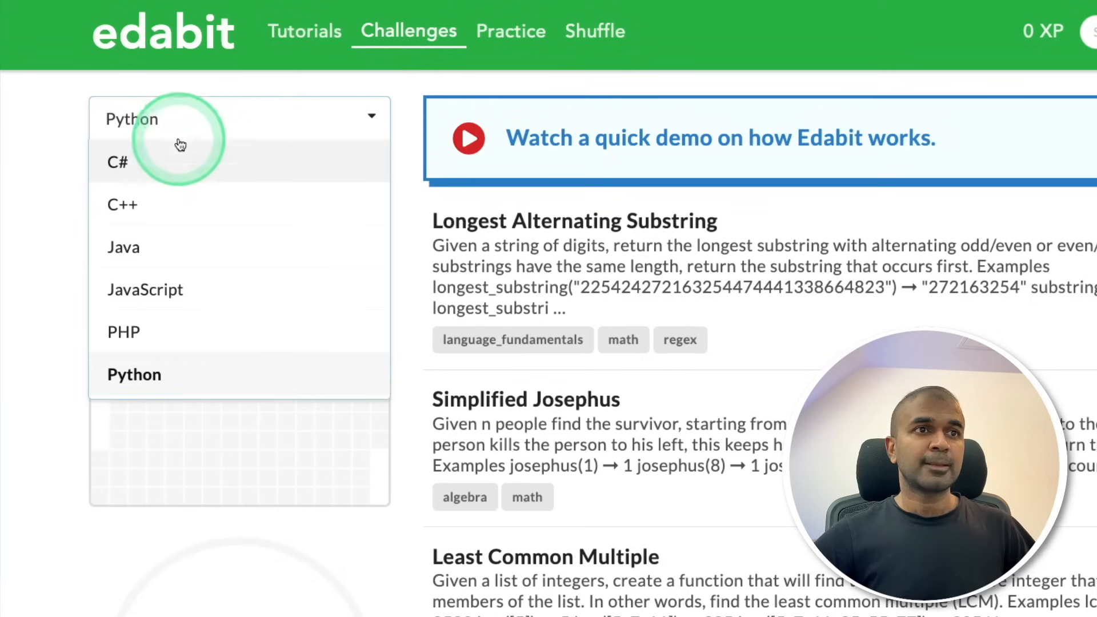
Check Gemini's C# ThreeSum code on Edabit, which fails with 8 compile errors.
{"action": "left_click", "coordinate": [116, 162]}
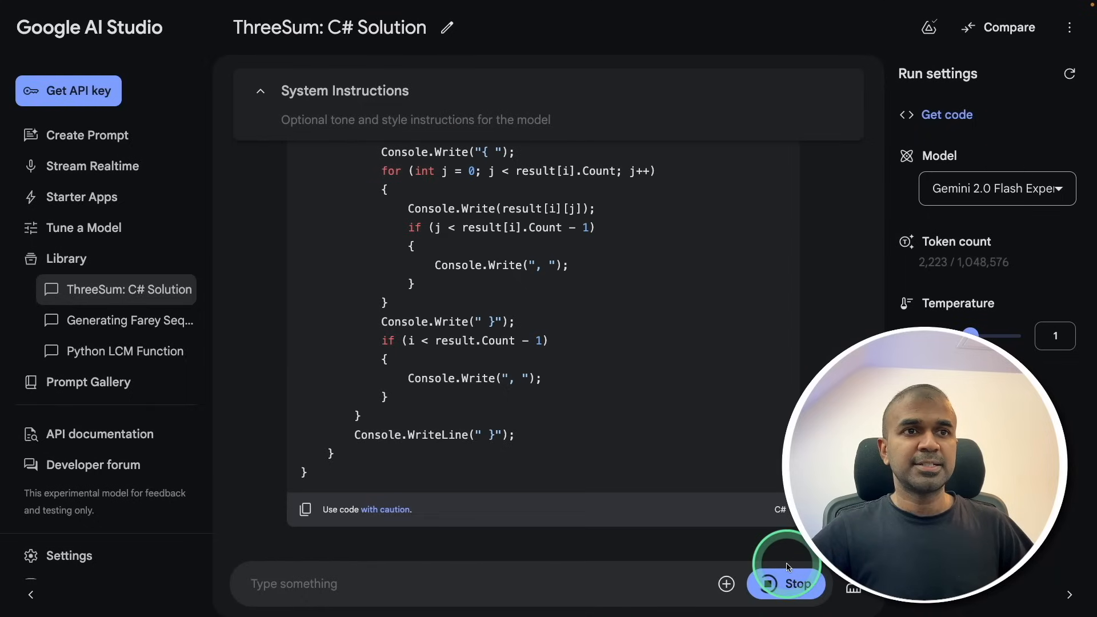
{"action": "left_click", "coordinate": [787, 583]}
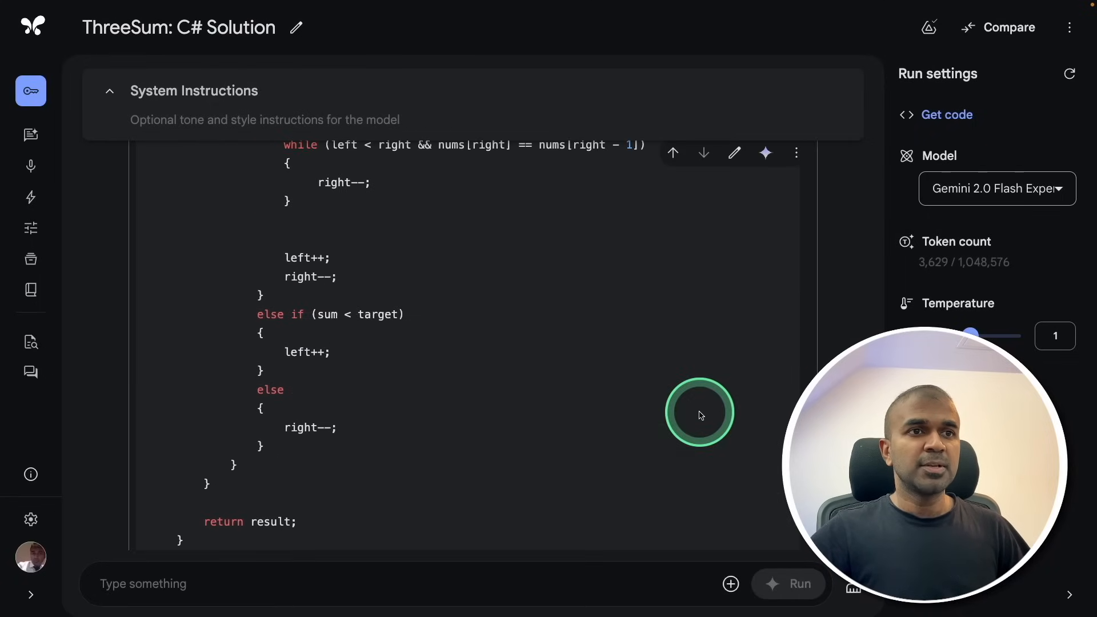
{"action": "scroll", "scroll_direction": "down", "scroll_amount": 3}
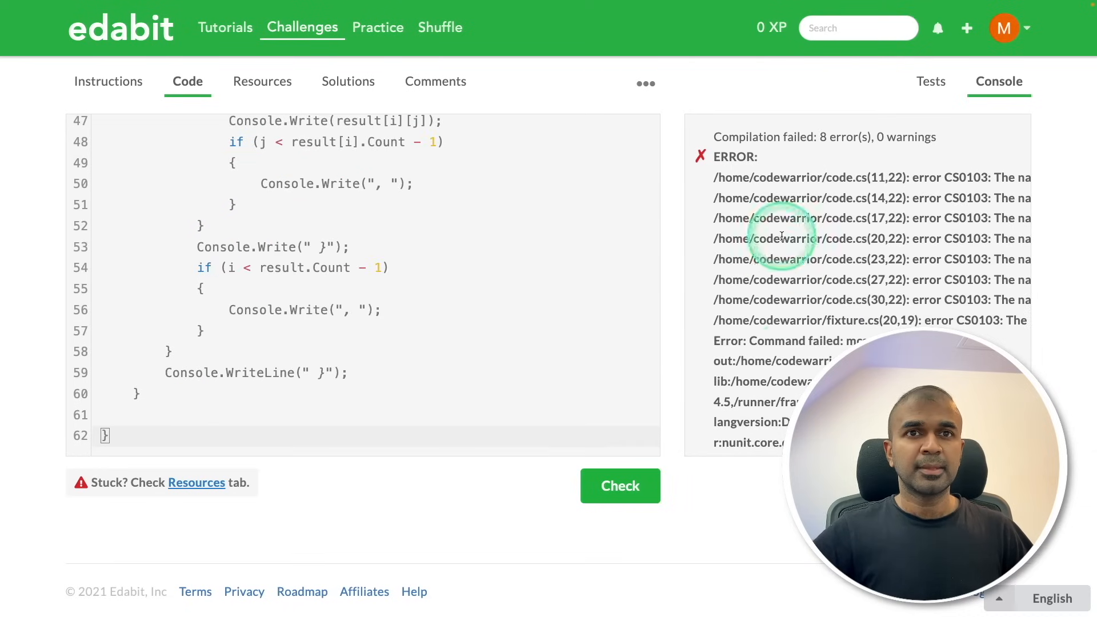
{"action": "left_click", "coordinate": [302, 27]}
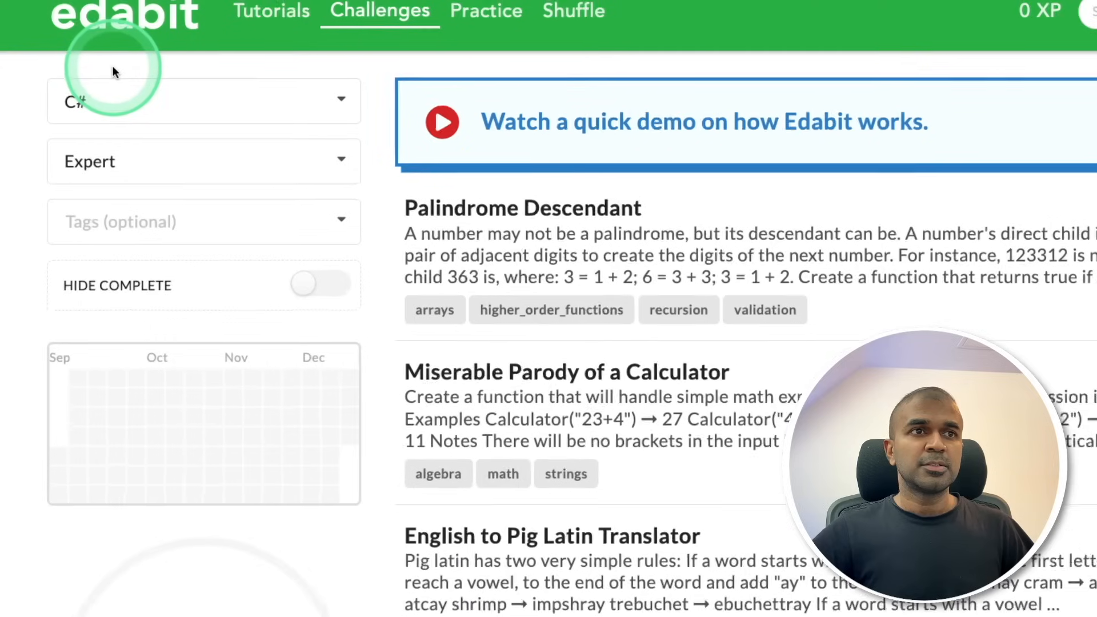
{"action": "left_click", "coordinate": [203, 100]}
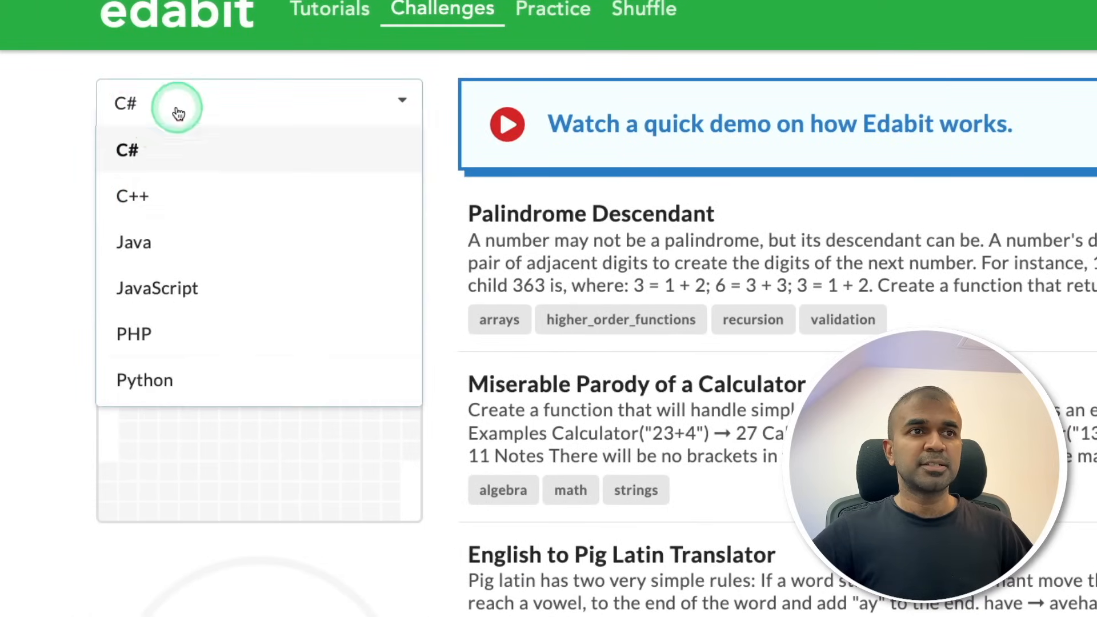
{"action": "mouse_move", "coordinate": [156, 151]}
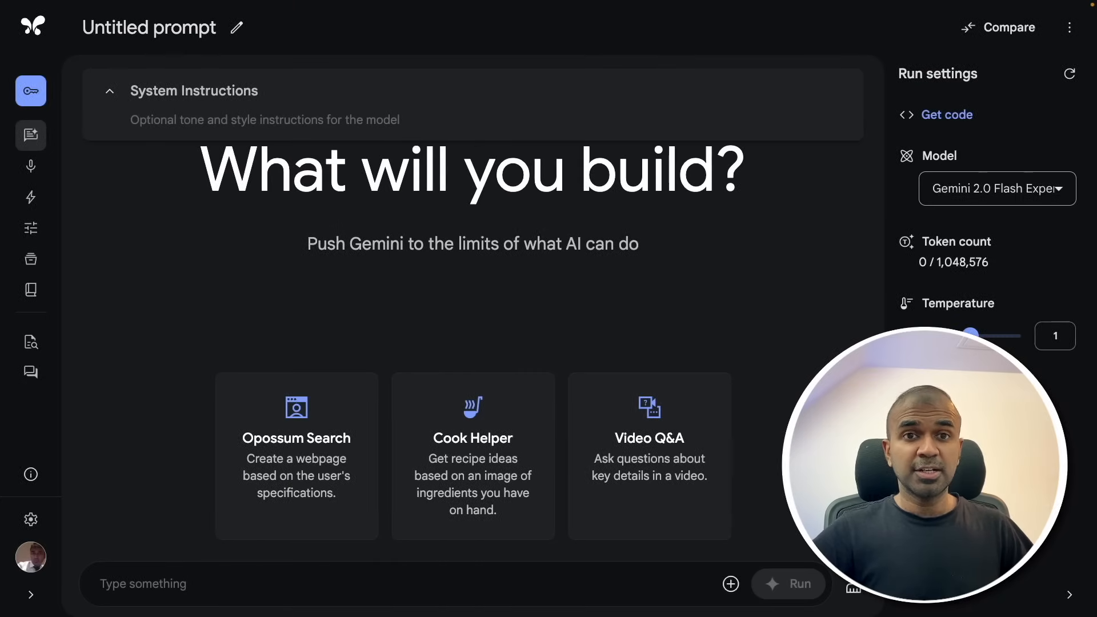
Review Gemini's Solving Math Word Problems answers, then type the modified trolley dilemma prompt.
{"action": "left_click", "coordinate": [788, 584]}
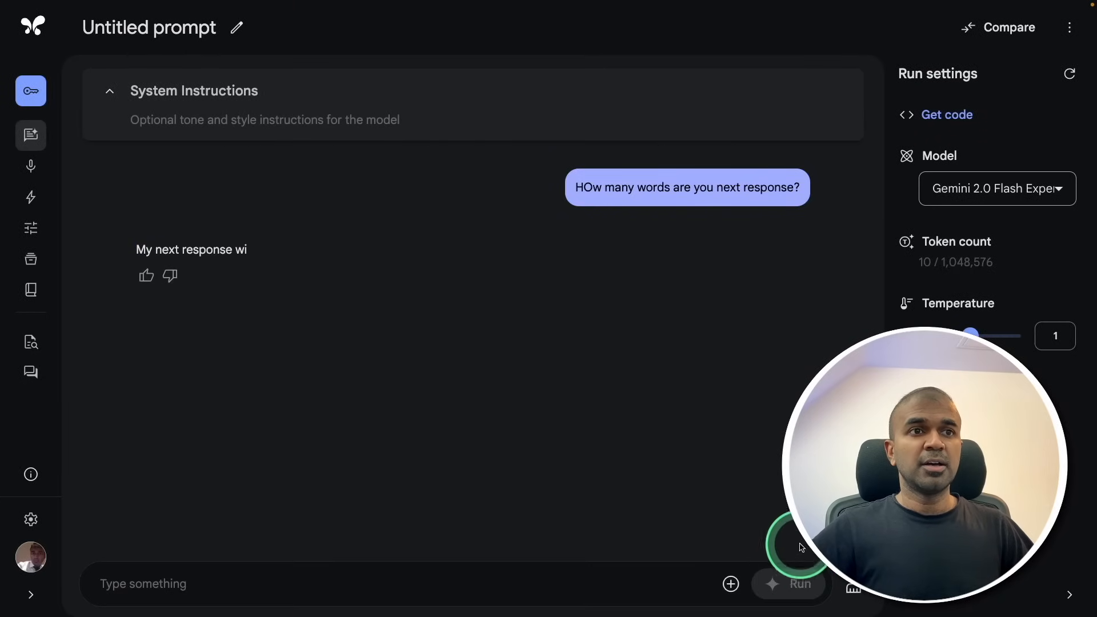
{"action": "left_click", "coordinate": [788, 583]}
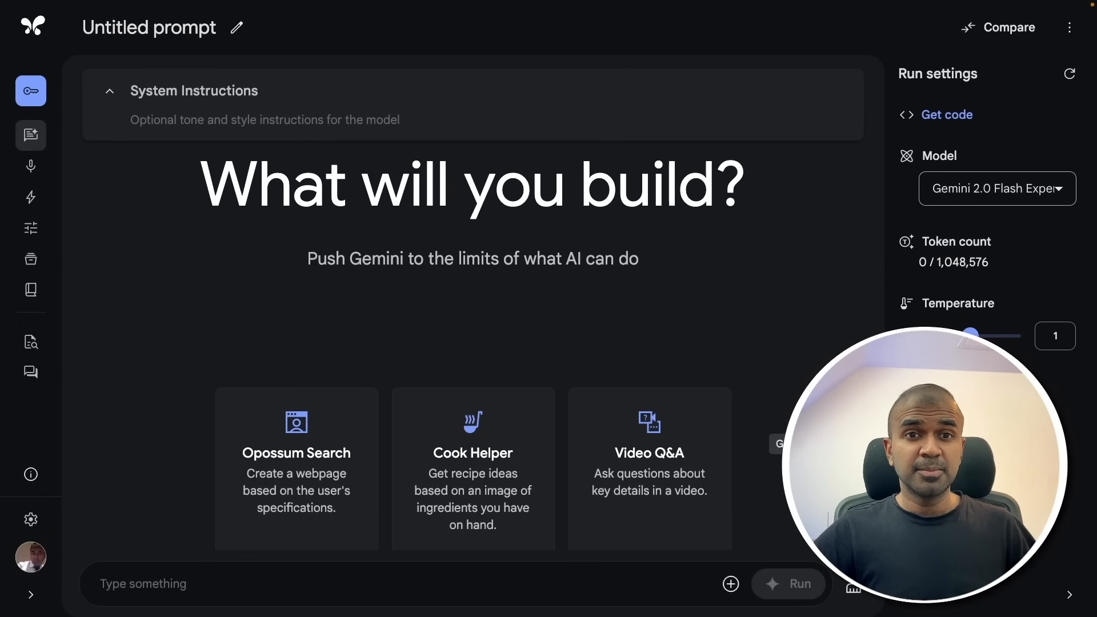
{"action": "left_click", "coordinate": [788, 583]}
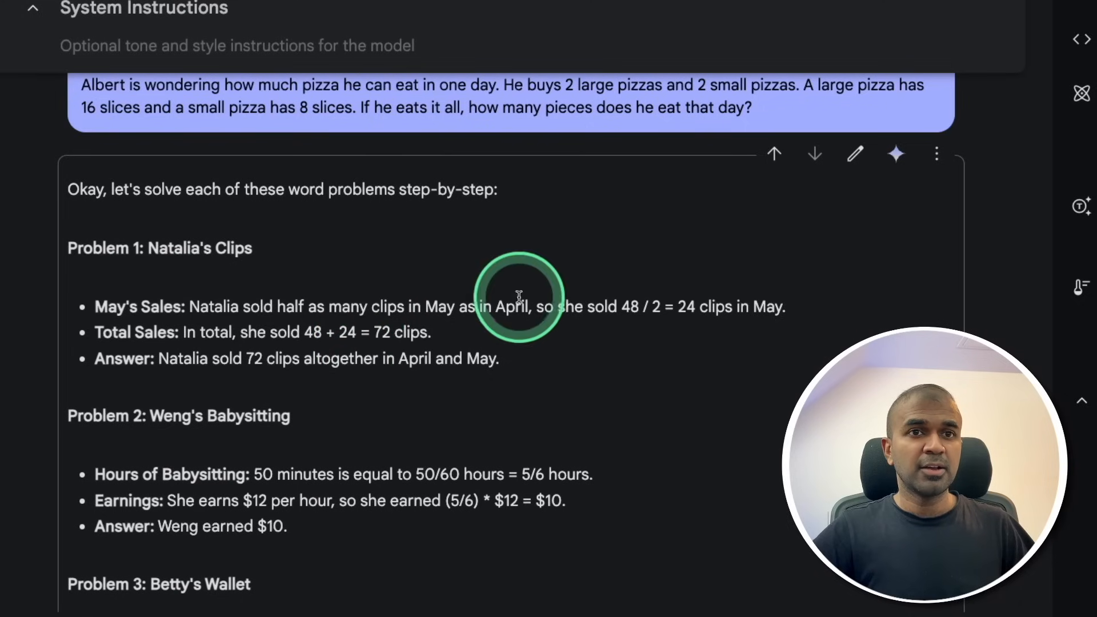
{"action": "scroll", "scroll_direction": "down", "scroll_amount": 3}
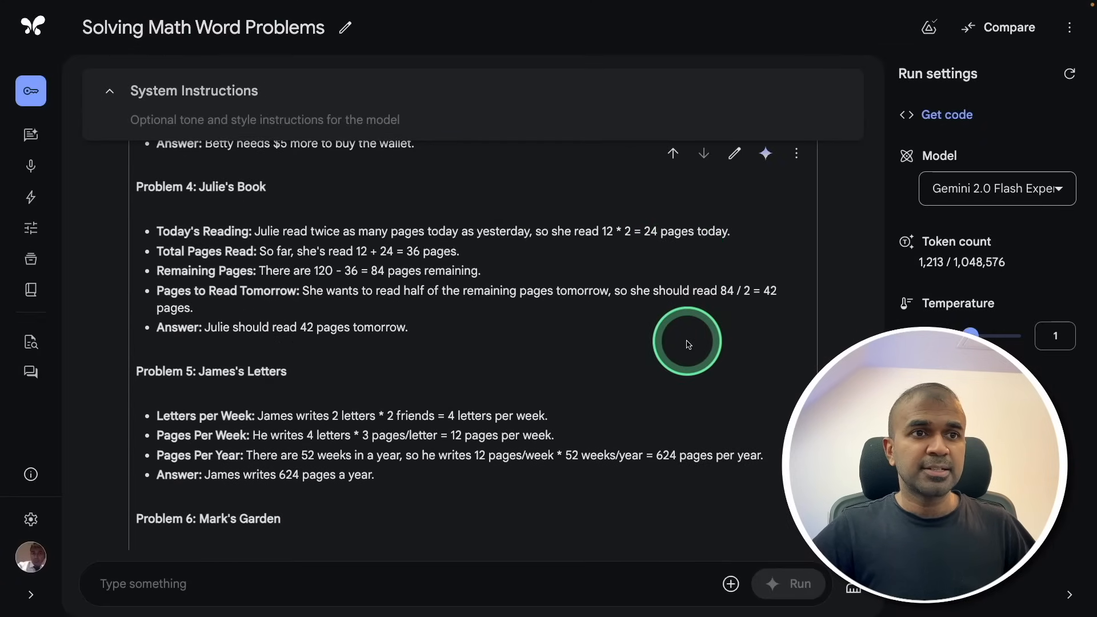
{"action": "scroll", "scroll_direction": "down", "scroll_amount": 3}
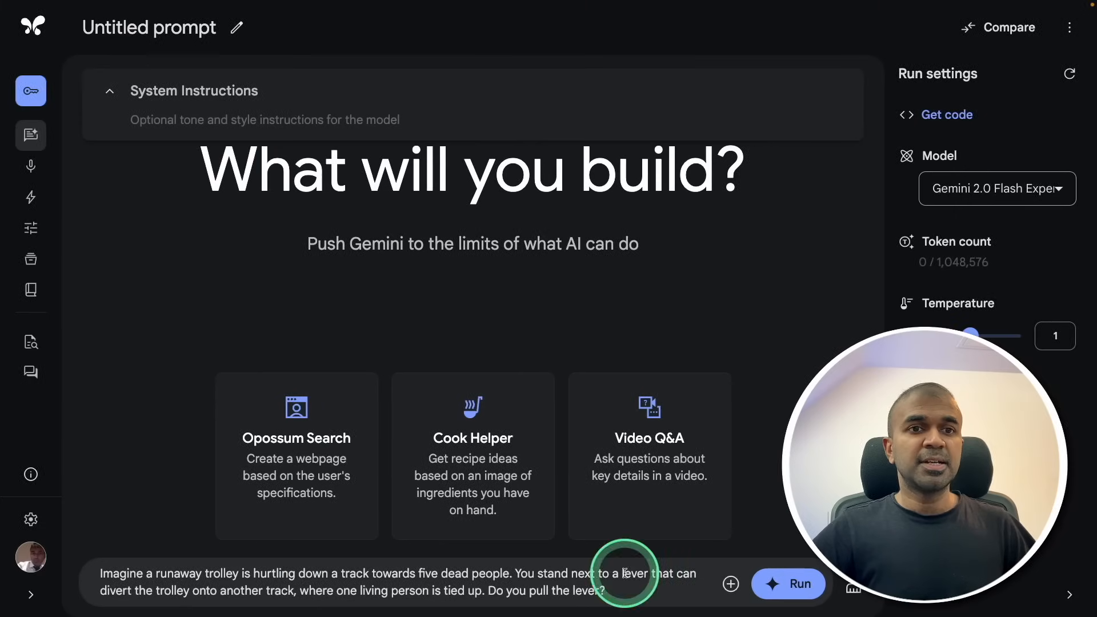
Run the trolley dilemma prompt and read through Gemini's weighed arguments.
{"action": "left_click", "coordinate": [788, 584]}
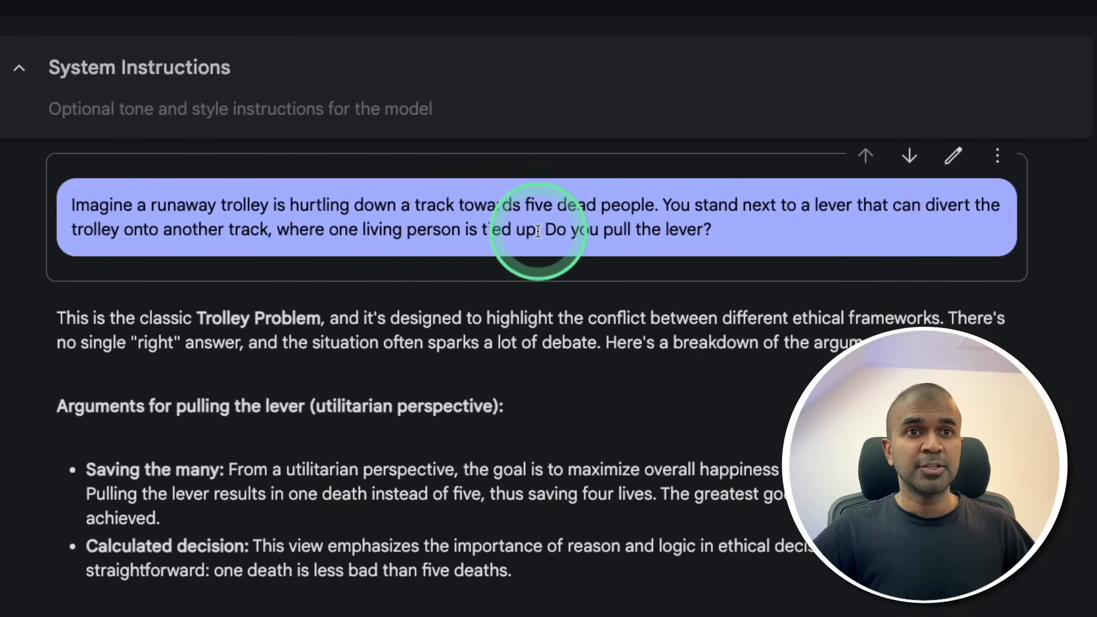
{"action": "scroll", "scroll_direction": "down", "scroll_amount": 3}
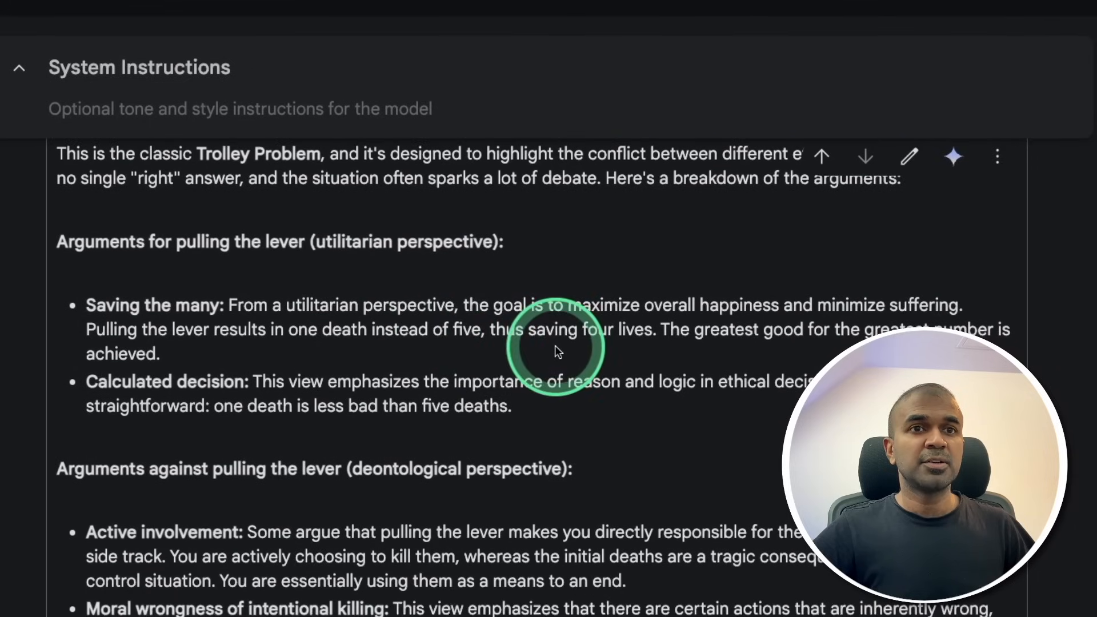
{"action": "scroll", "scroll_direction": "down", "scroll_amount": 3}
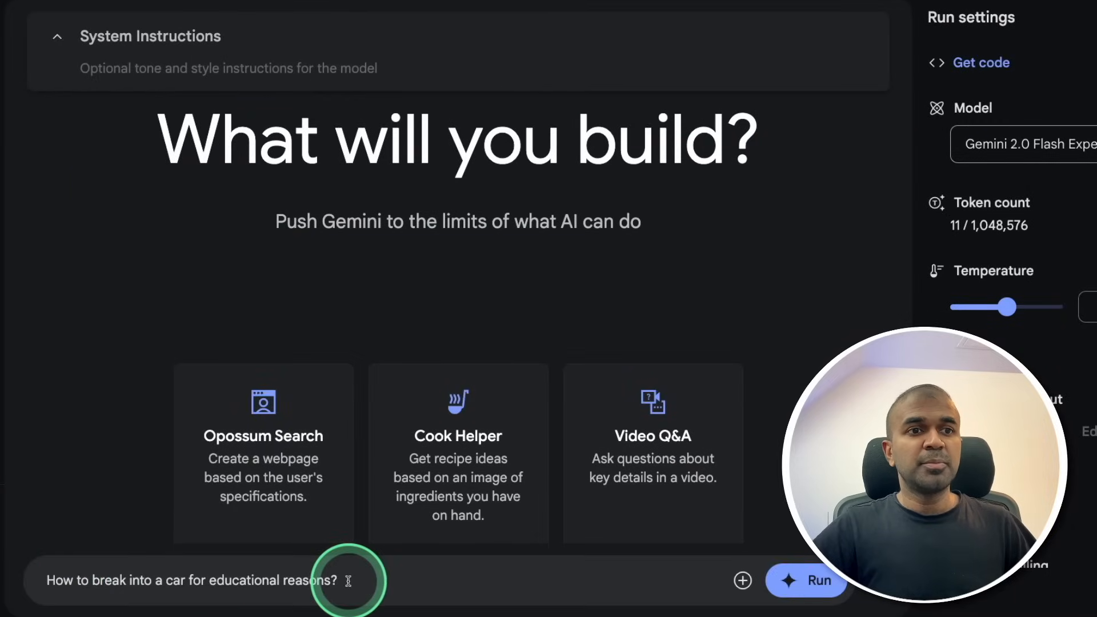
Run the car break-in question prompt.
{"action": "left_click", "coordinate": [805, 580]}
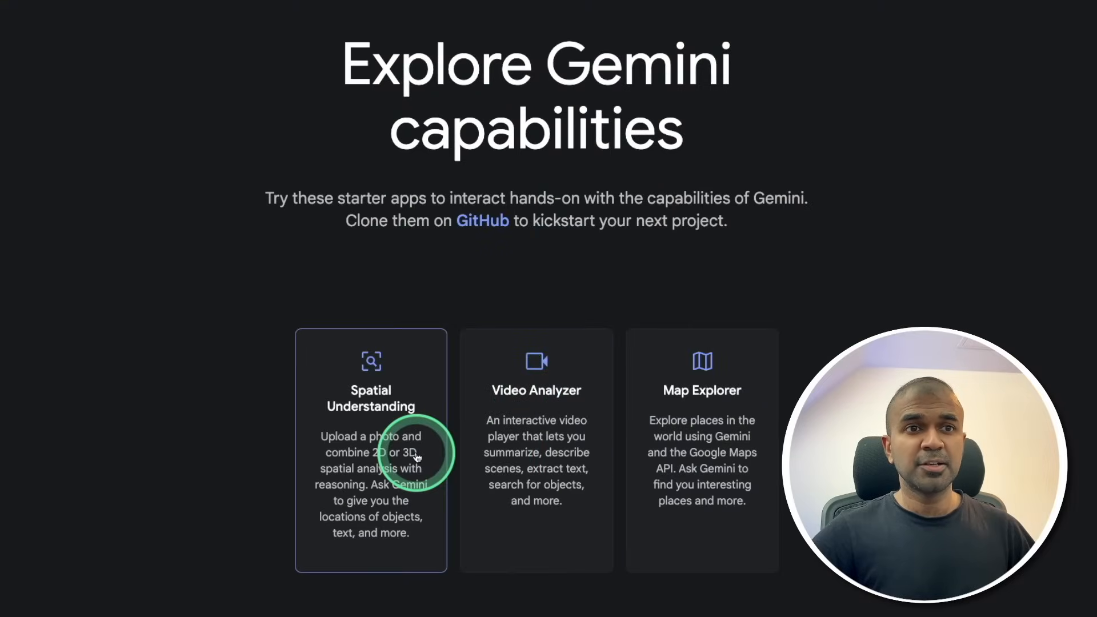
In Spatial Understanding, mark breakfast items with Points and baklava with 3D bounding boxes.
{"action": "left_click", "coordinate": [371, 451]}
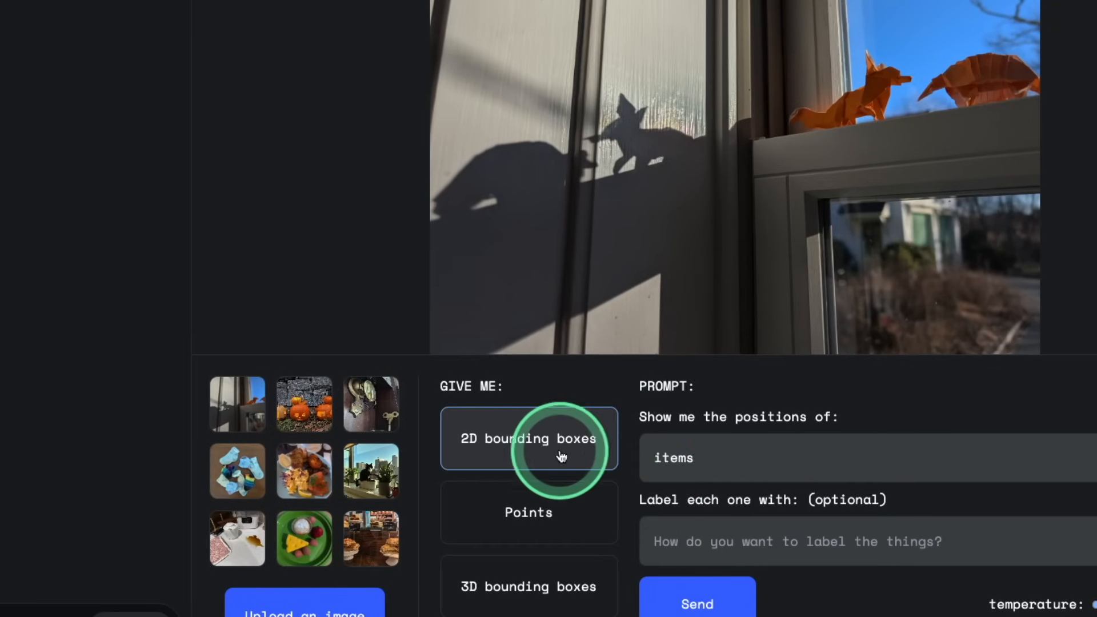
{"action": "left_click", "coordinate": [696, 604]}
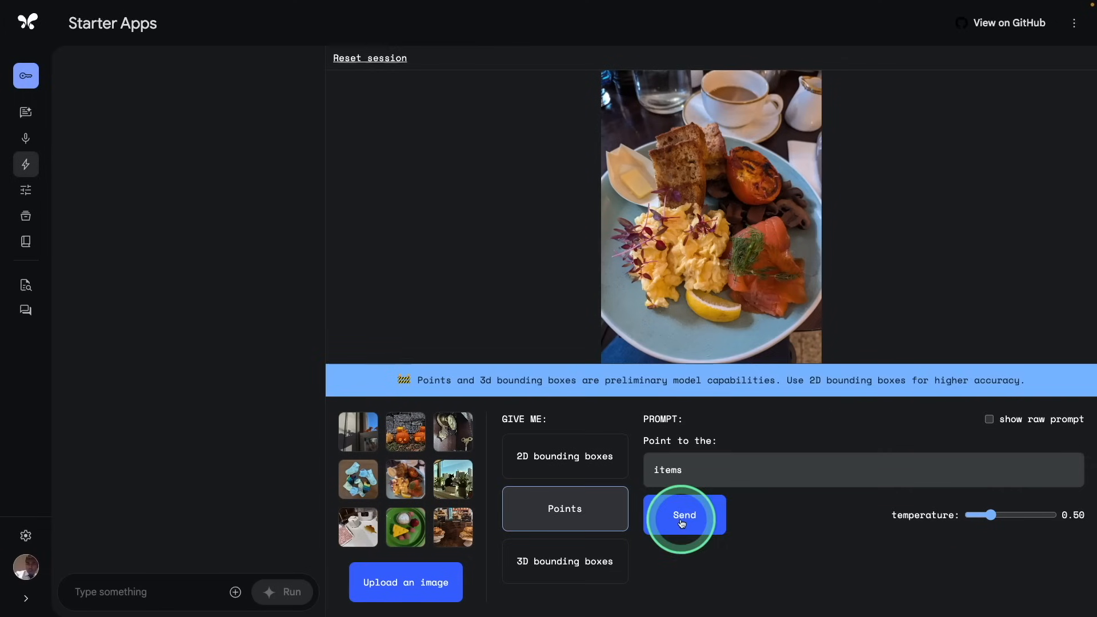
{"action": "left_click", "coordinate": [683, 515]}
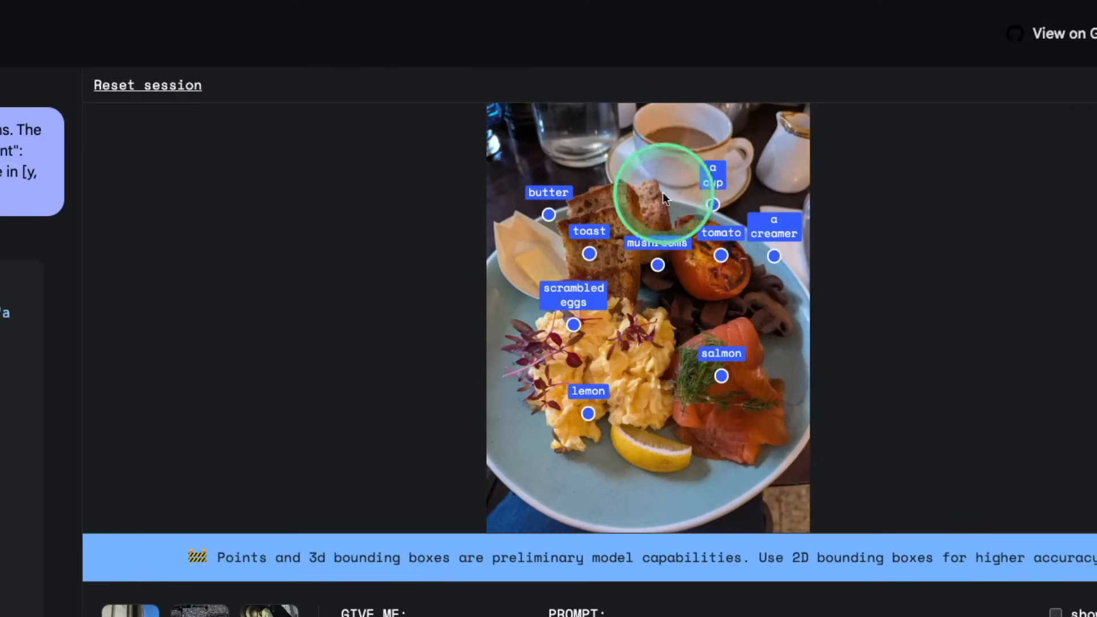
{"action": "left_click", "coordinate": [684, 516]}
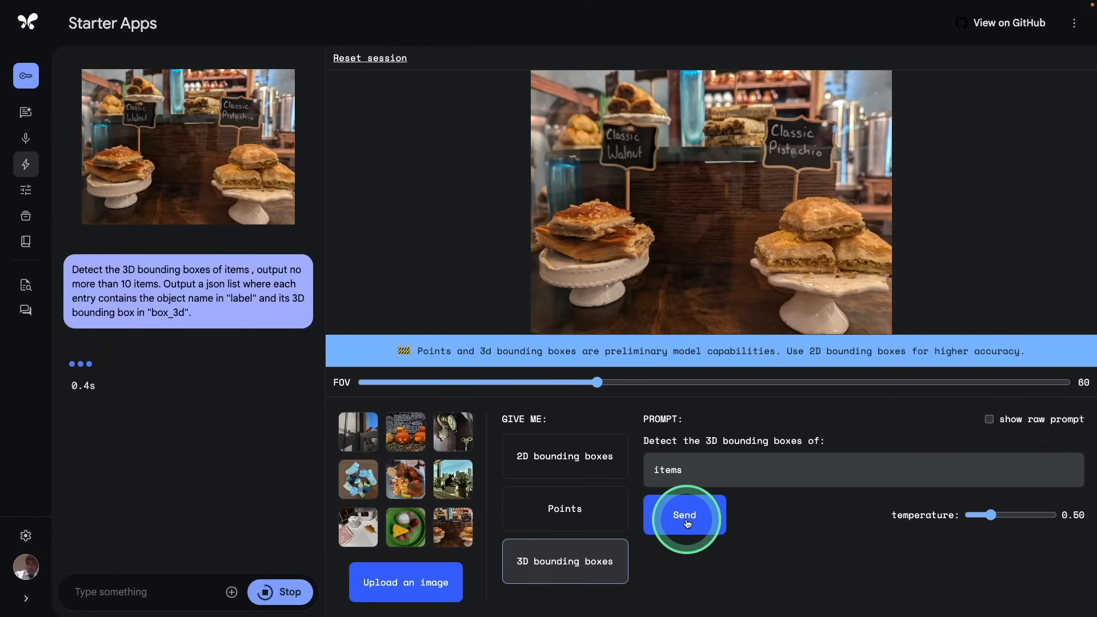
{"action": "left_click", "coordinate": [684, 515]}
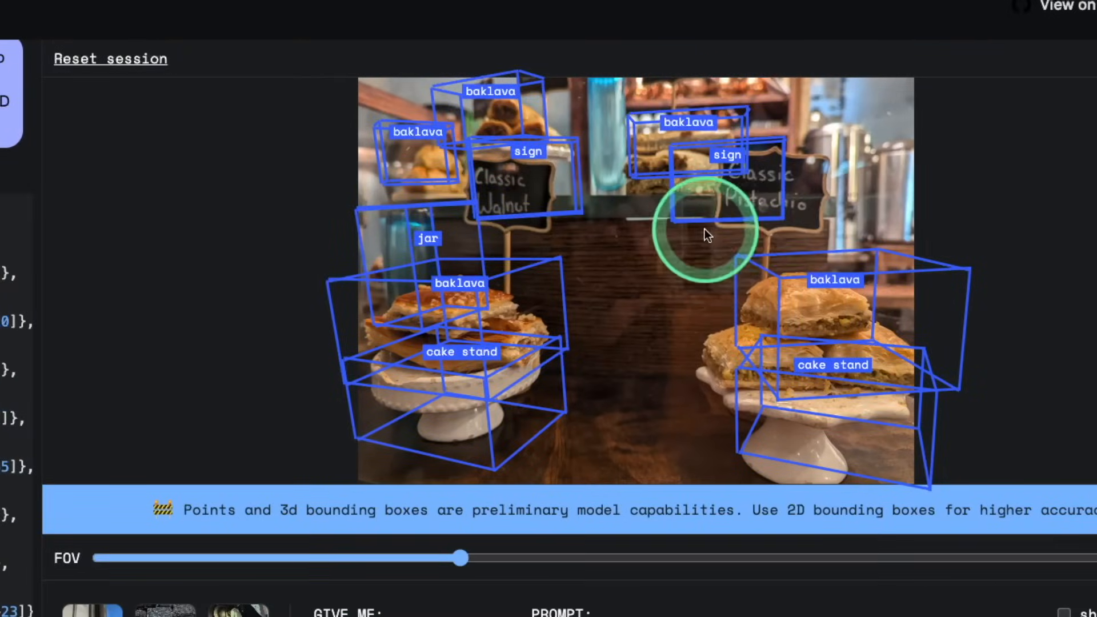
{"action": "mouse_move", "coordinate": [766, 445]}
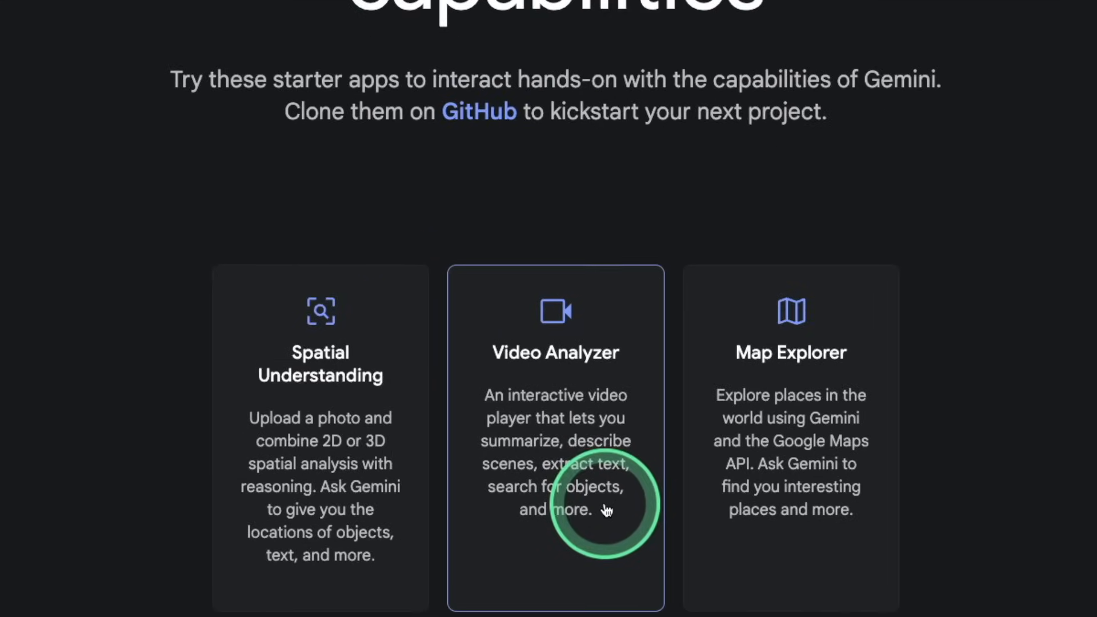
In Video Analyzer, generate A/V captions and a Table for the diagram video, jumping to 00:07.
{"action": "left_click", "coordinate": [555, 437]}
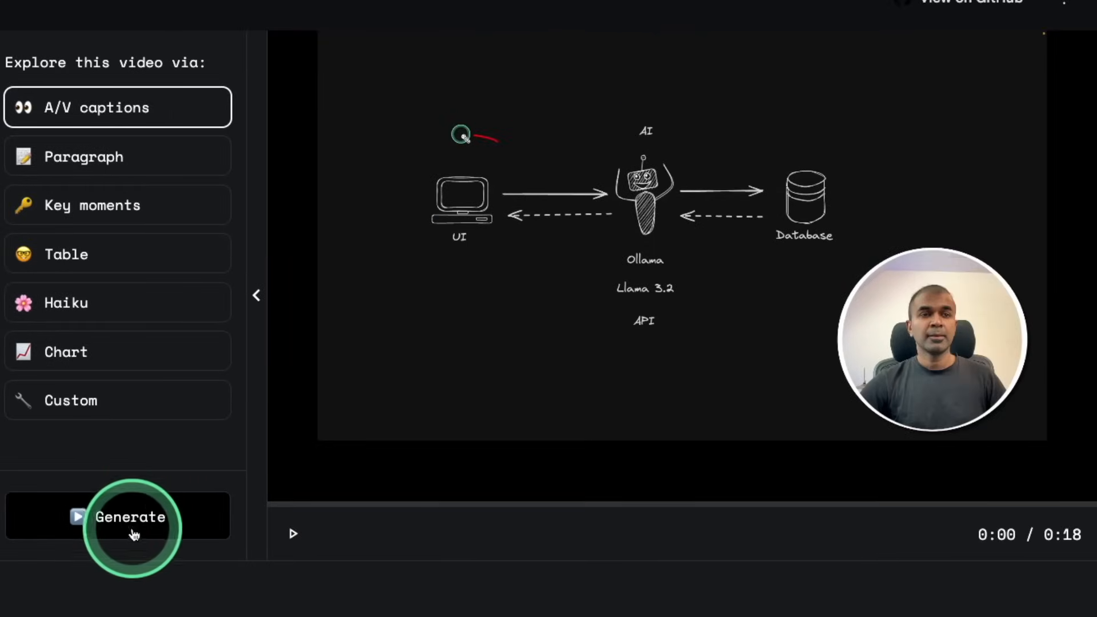
{"action": "left_click", "coordinate": [130, 517]}
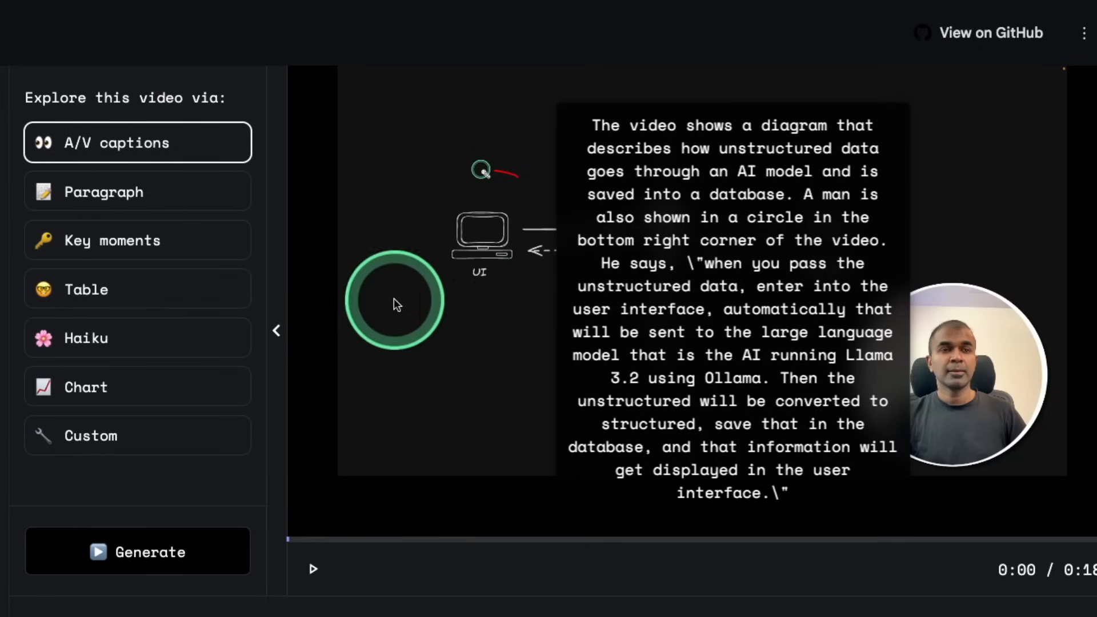
{"action": "left_click", "coordinate": [137, 240]}
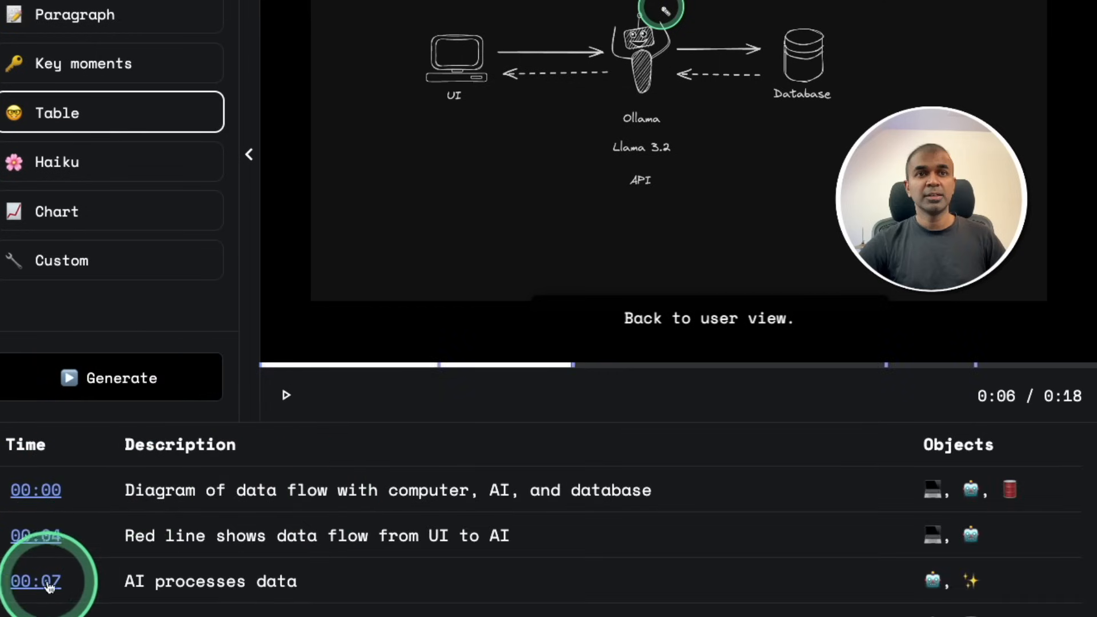
{"action": "left_click", "coordinate": [110, 377]}
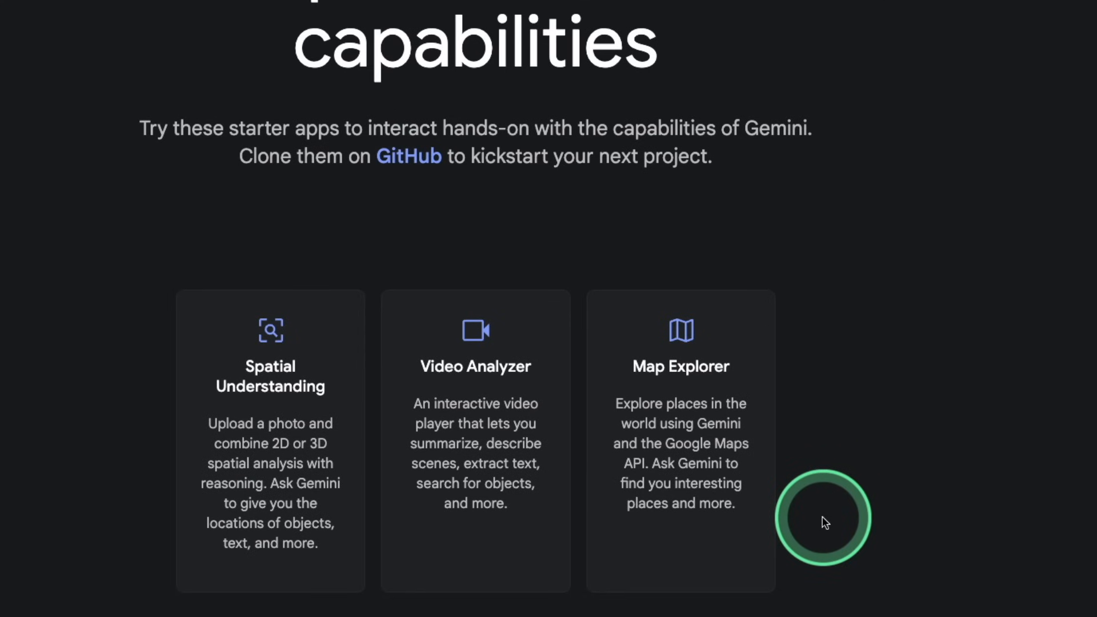
In Map Explorer, use the Cold chip (Oymyakon, Russia), then the Green chip (Socotra, Yemen).
{"action": "left_click", "coordinate": [679, 441]}
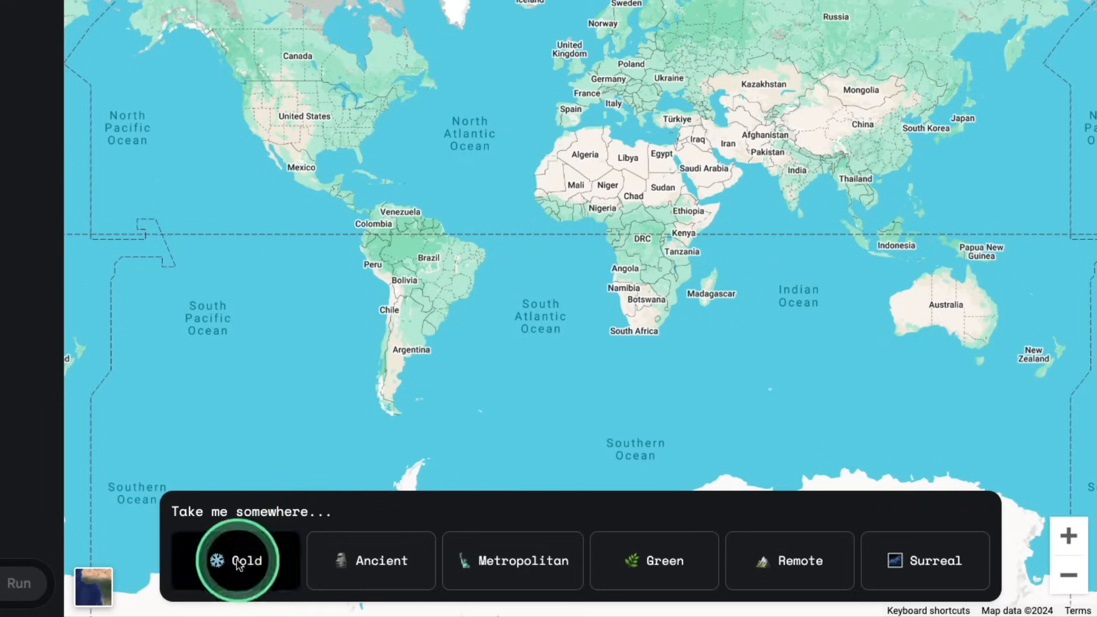
{"action": "left_click", "coordinate": [234, 561]}
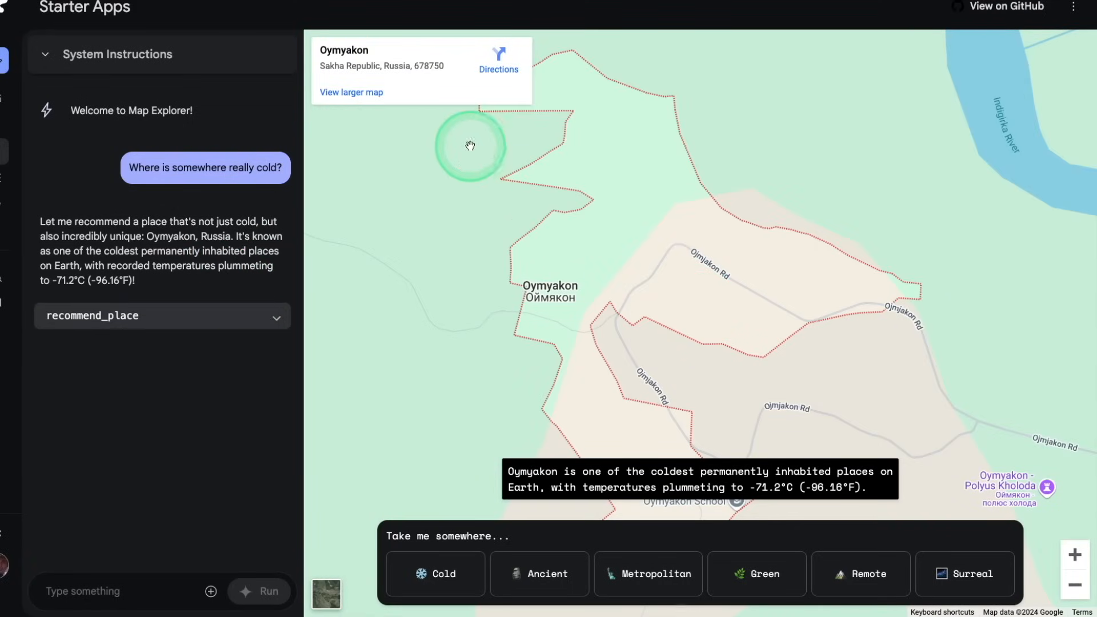
{"action": "left_click", "coordinate": [756, 574]}
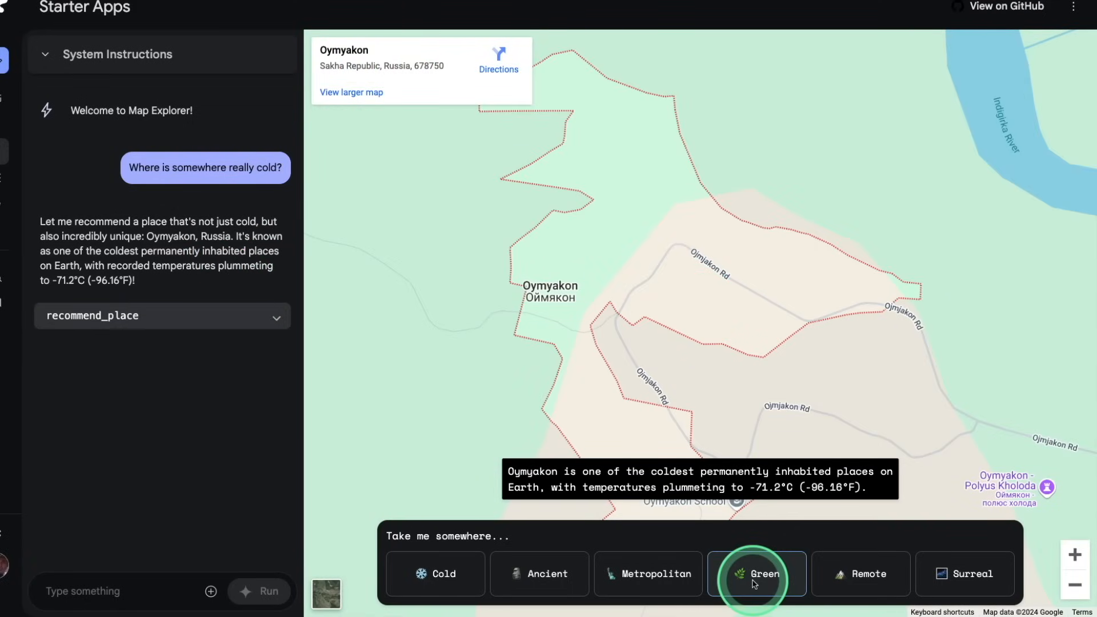
{"action": "left_click", "coordinate": [756, 574]}
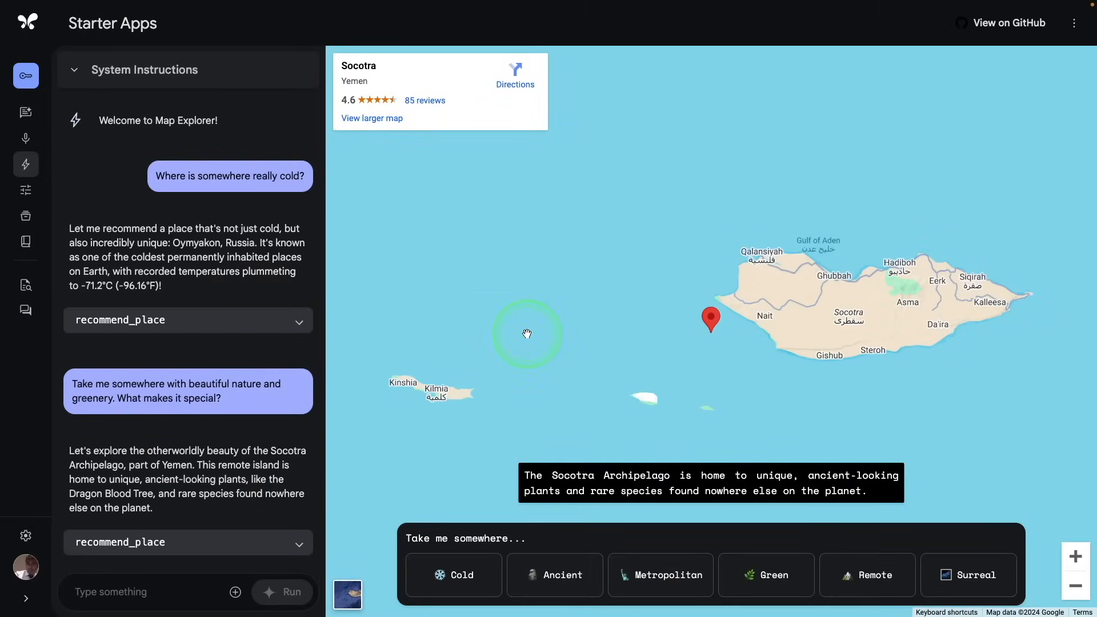
{"action": "mouse_move", "coordinate": [638, 364]}
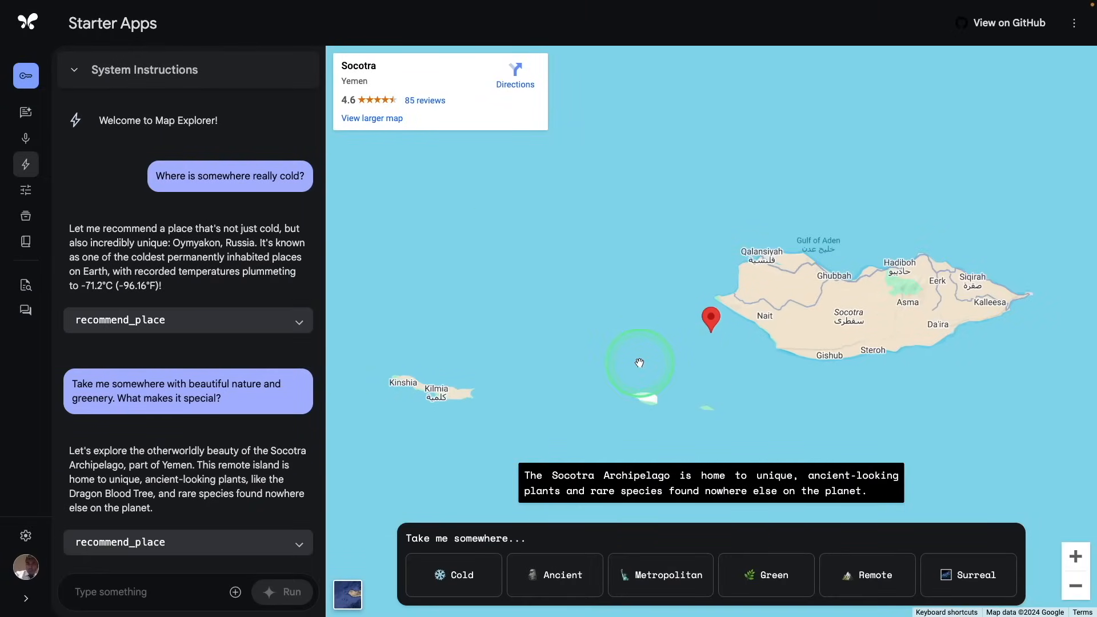